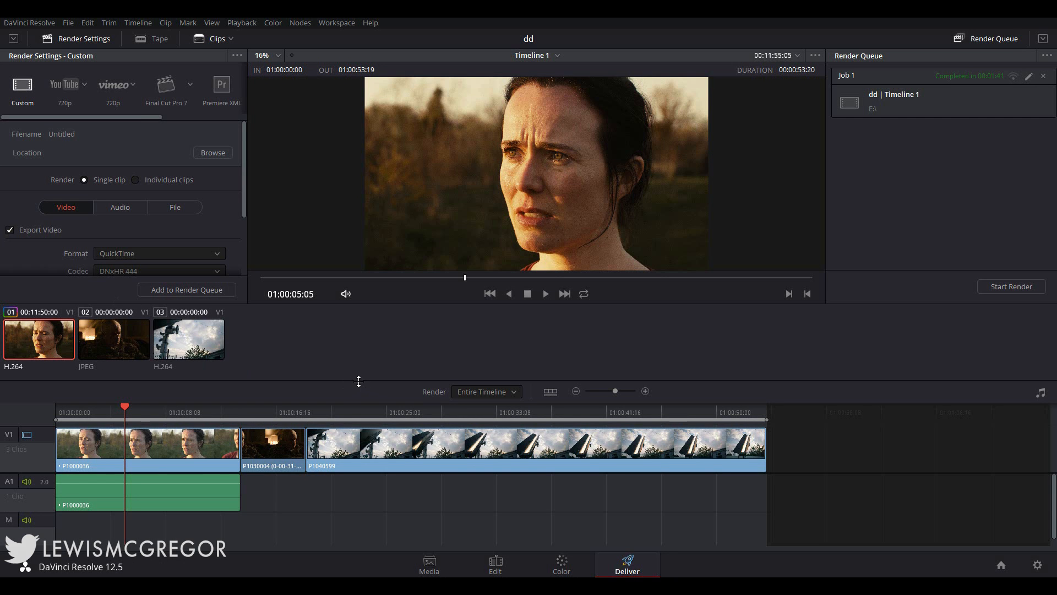
{"action": "mouse_move", "coordinate": [306, 322]}
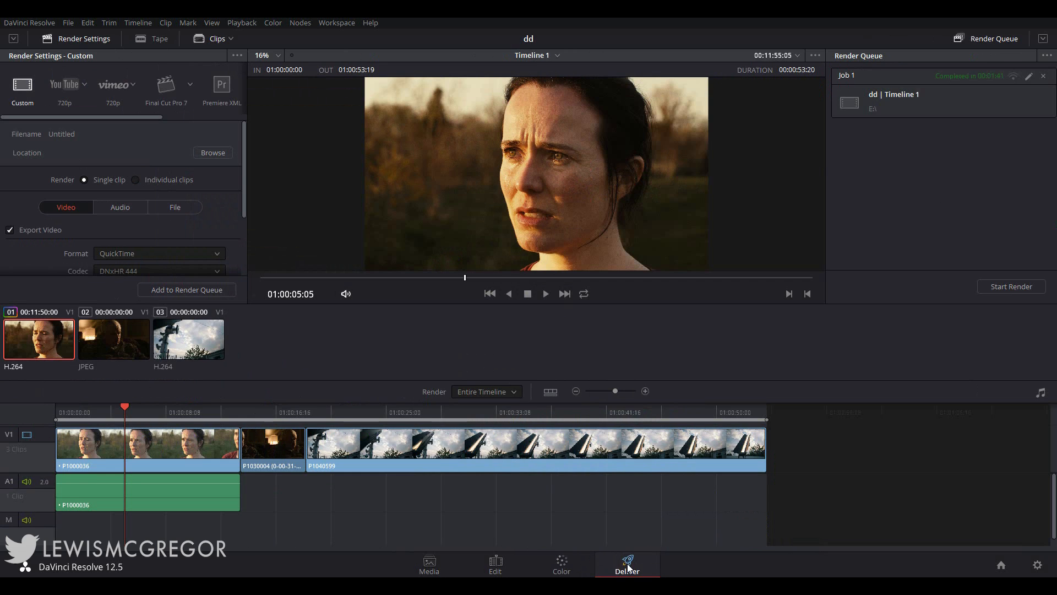
{"action": "mouse_move", "coordinate": [566, 568]}
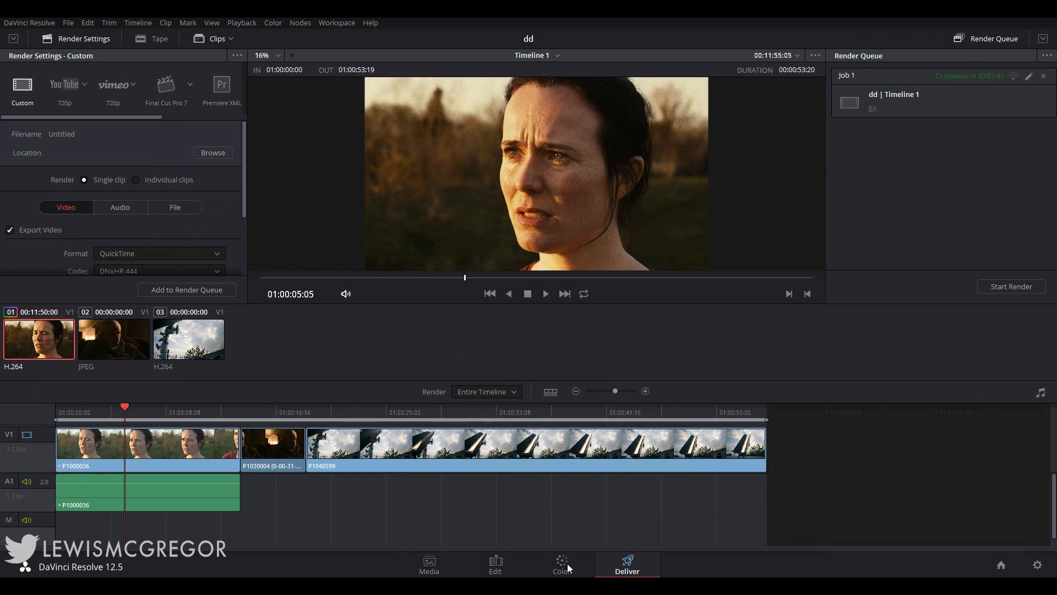
{"action": "mouse_move", "coordinate": [317, 491]}
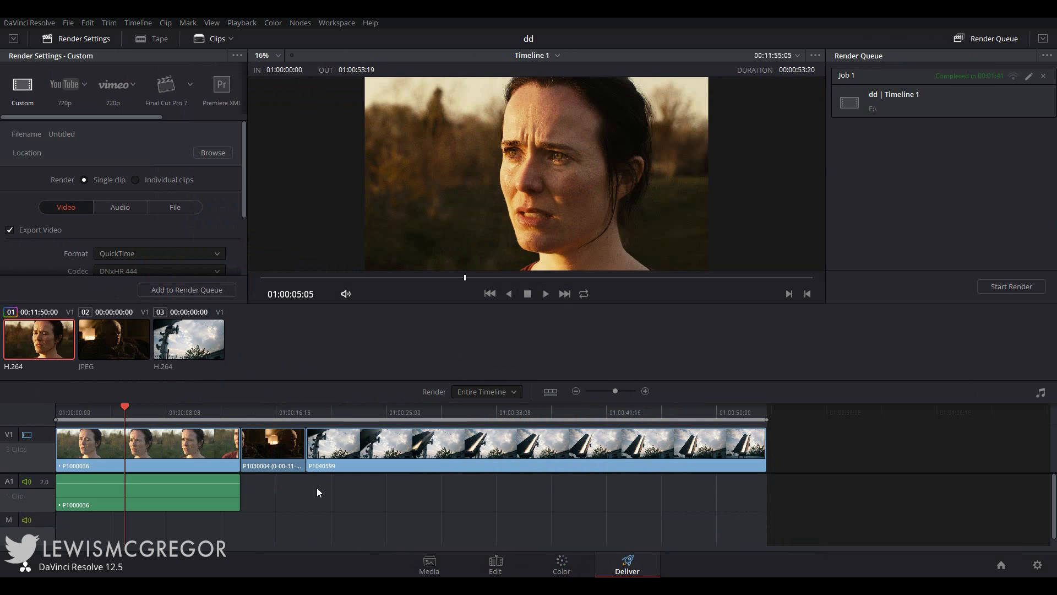
{"action": "mouse_move", "coordinate": [225, 505]}
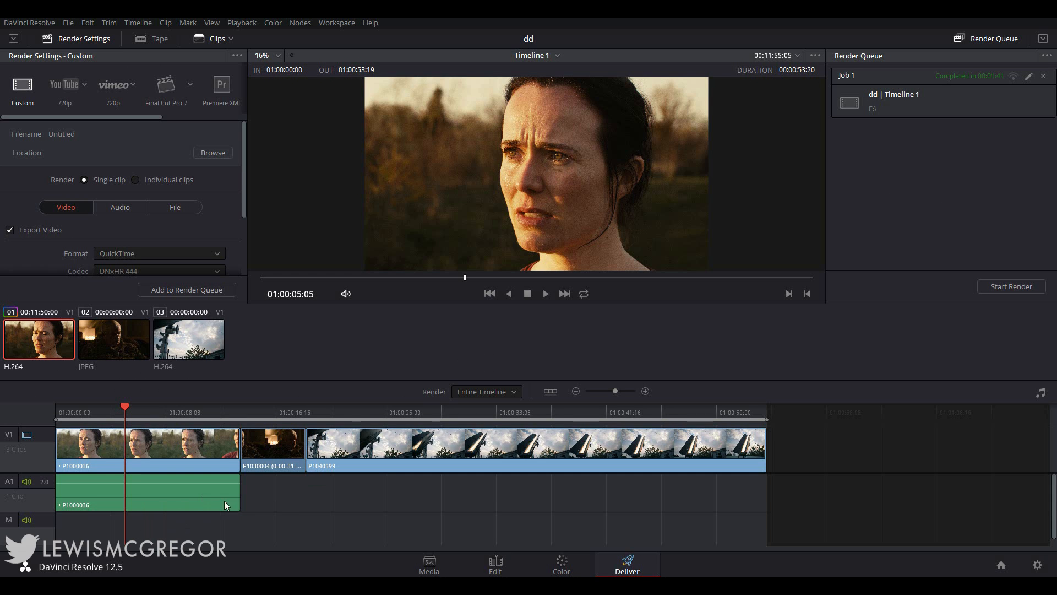
{"action": "mouse_move", "coordinate": [514, 492]}
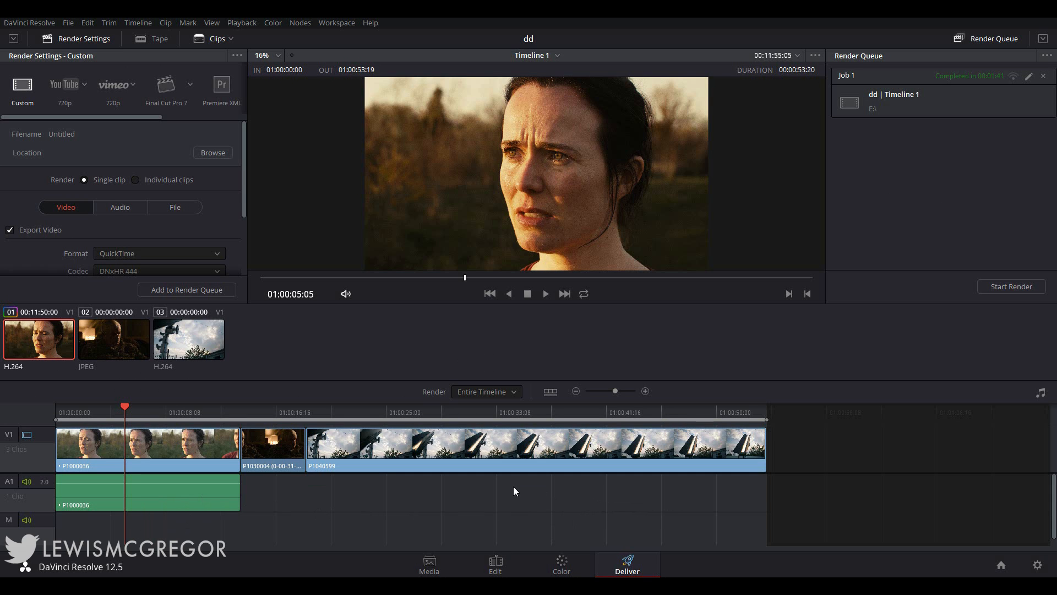
{"action": "mouse_move", "coordinate": [448, 514]}
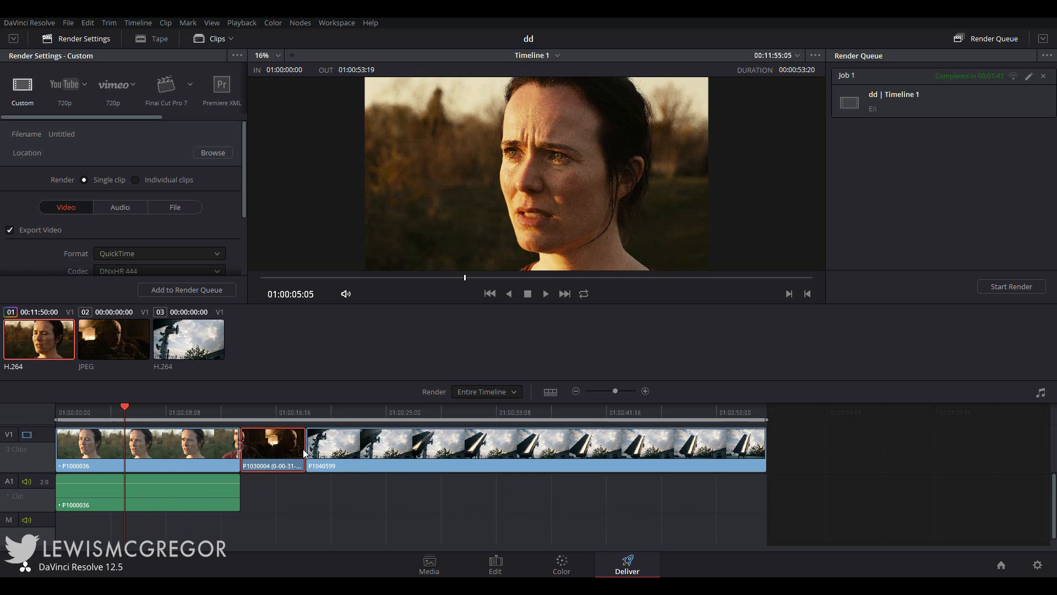
Cue the third clip, the sky shot, and restore the normal render settings layout
{"action": "left_click", "coordinate": [550, 392]}
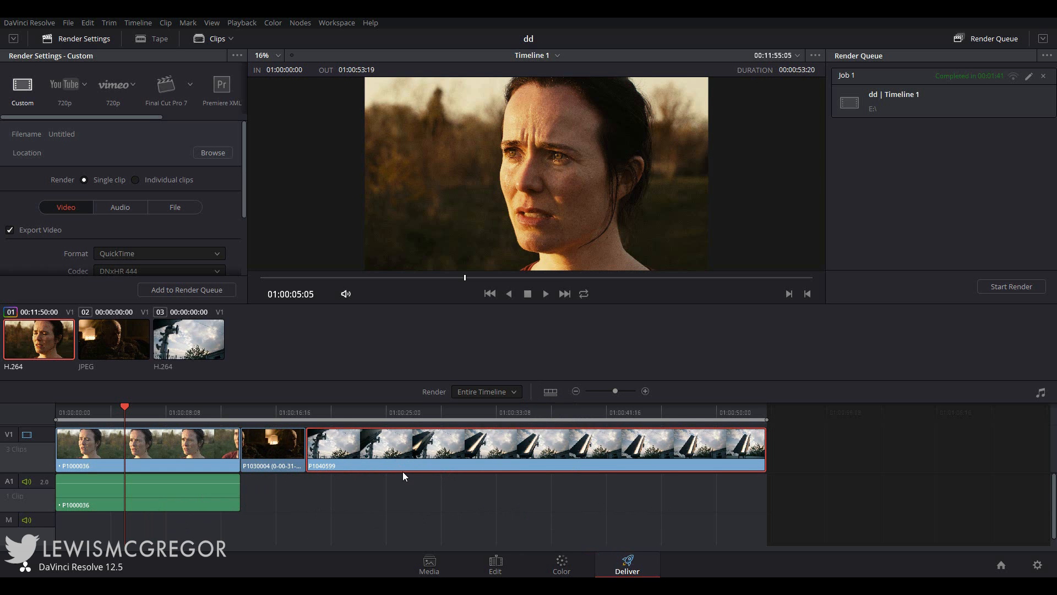
{"action": "mouse_move", "coordinate": [101, 124]}
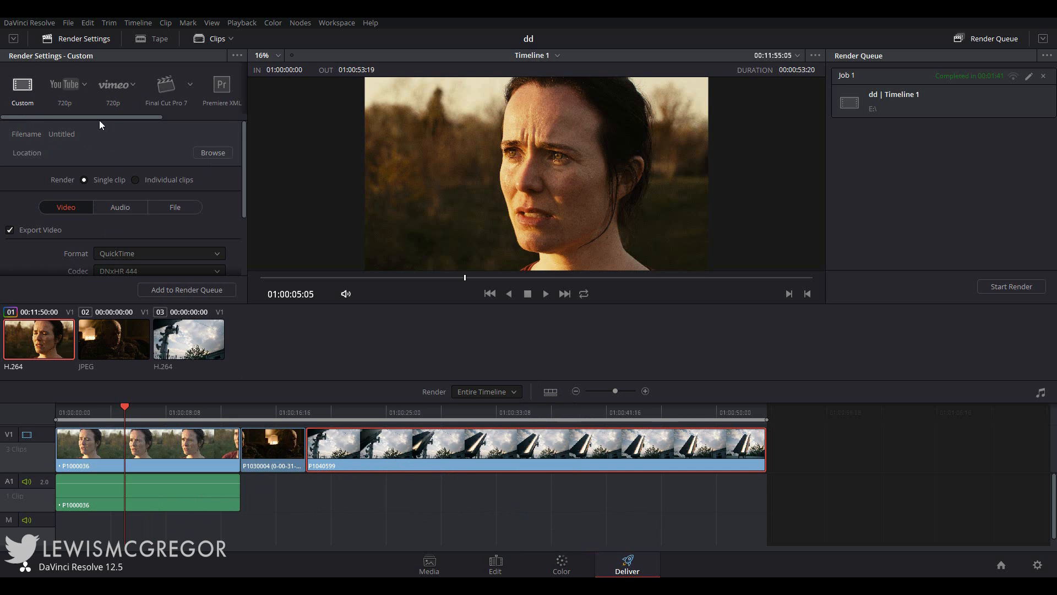
{"action": "mouse_move", "coordinate": [182, 125]}
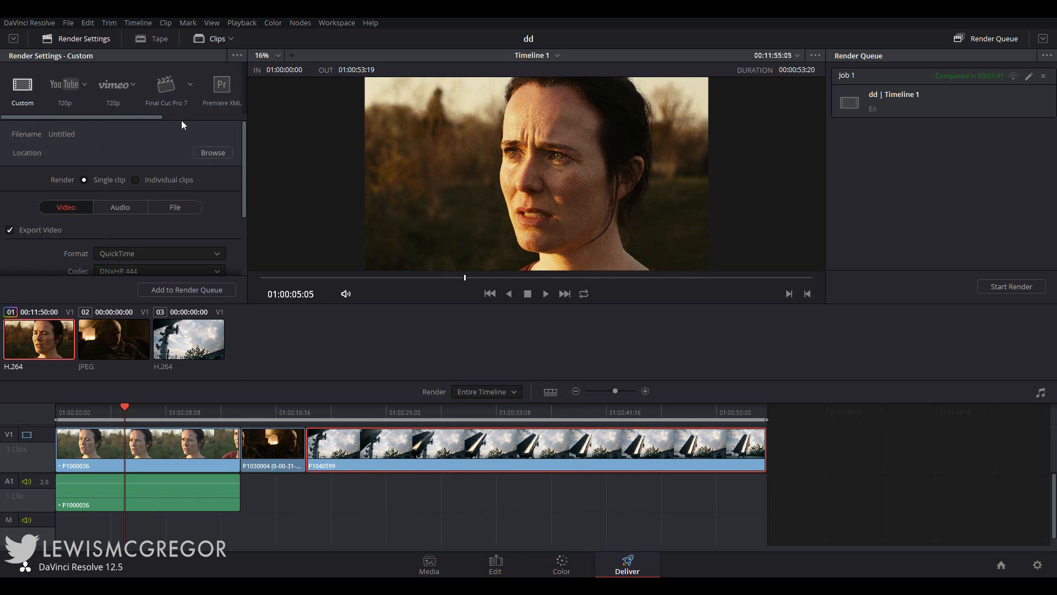
{"action": "mouse_move", "coordinate": [242, 32]}
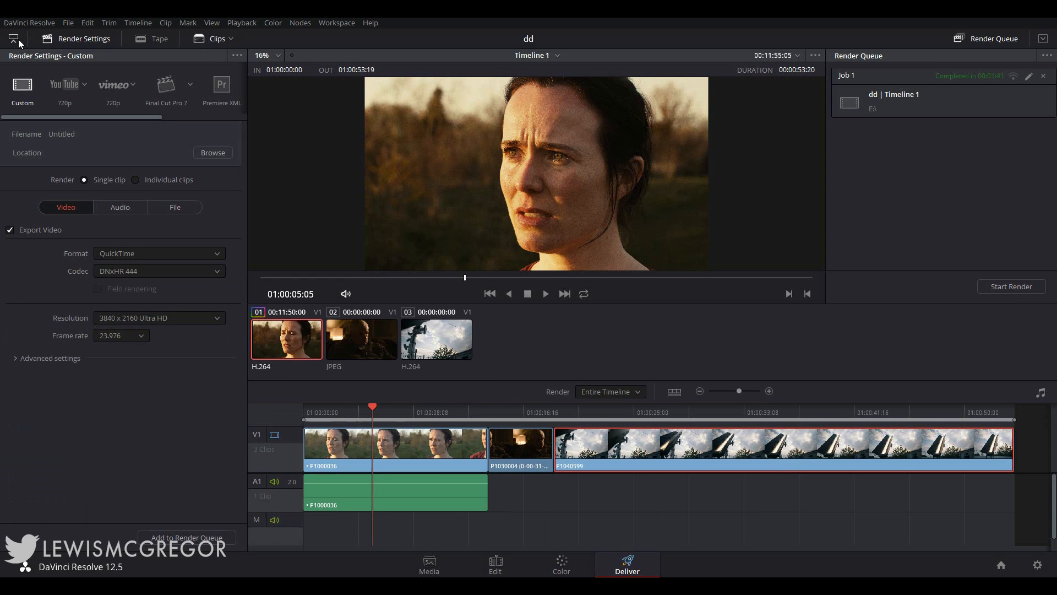
{"action": "left_click", "coordinate": [14, 38]}
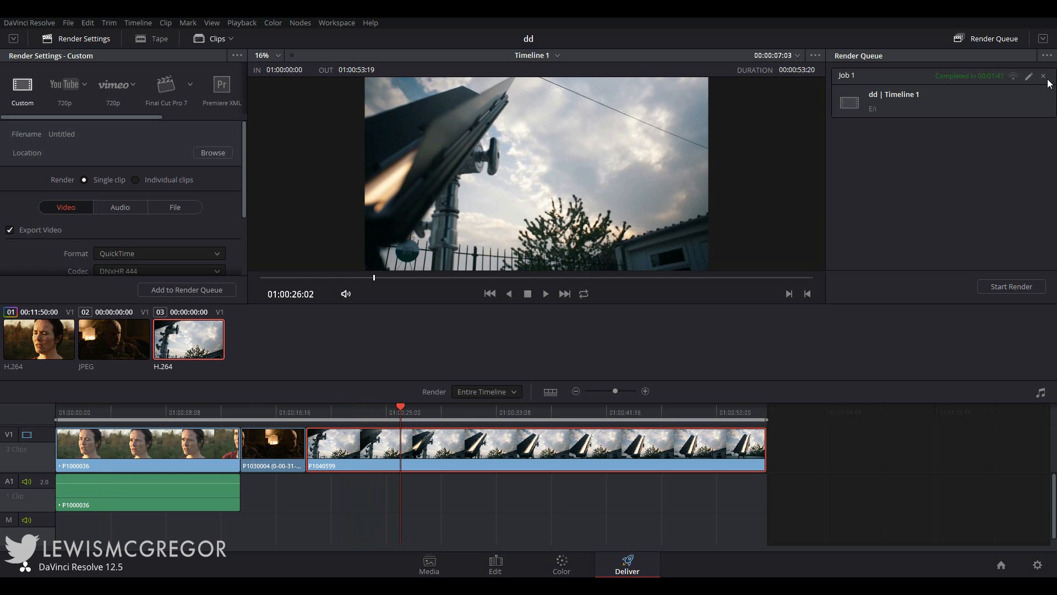
{"action": "mouse_move", "coordinate": [866, 56]}
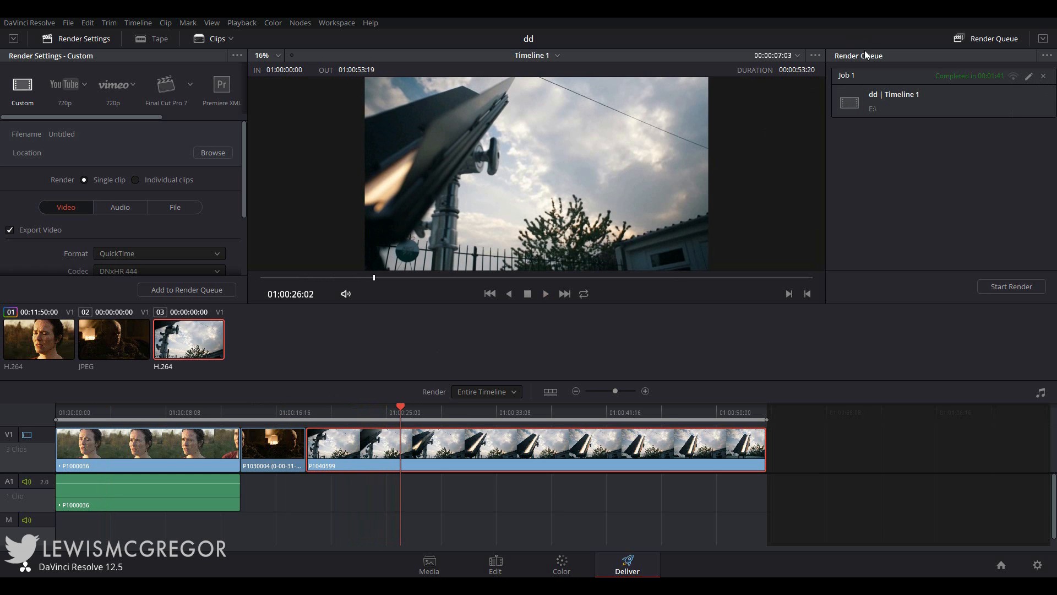
Remove completed Job 1 from the Render Queue, leaving it empty
{"action": "left_click", "coordinate": [1043, 76]}
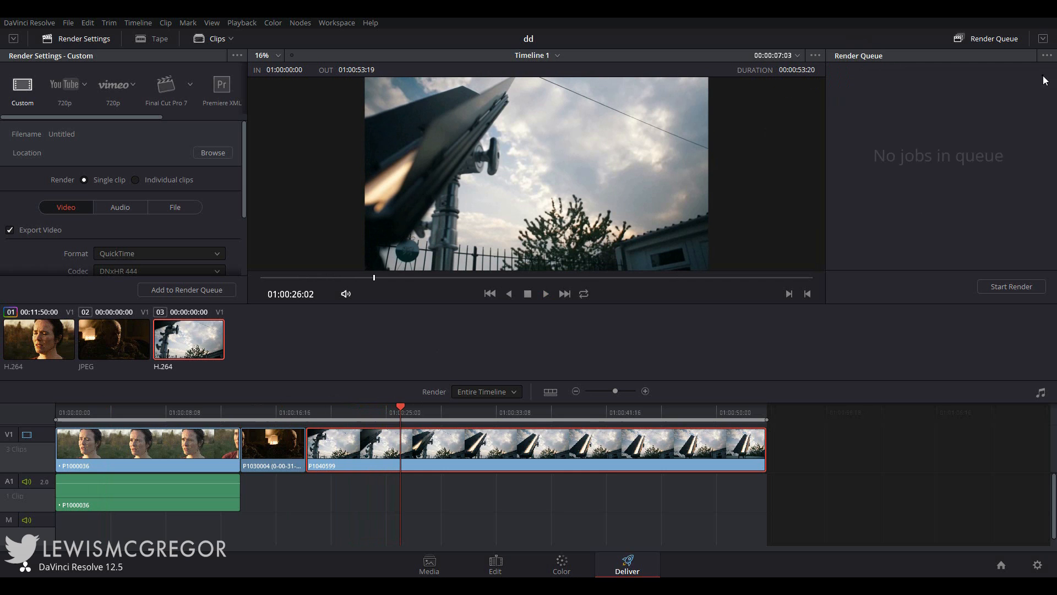
{"action": "mouse_move", "coordinate": [964, 191]}
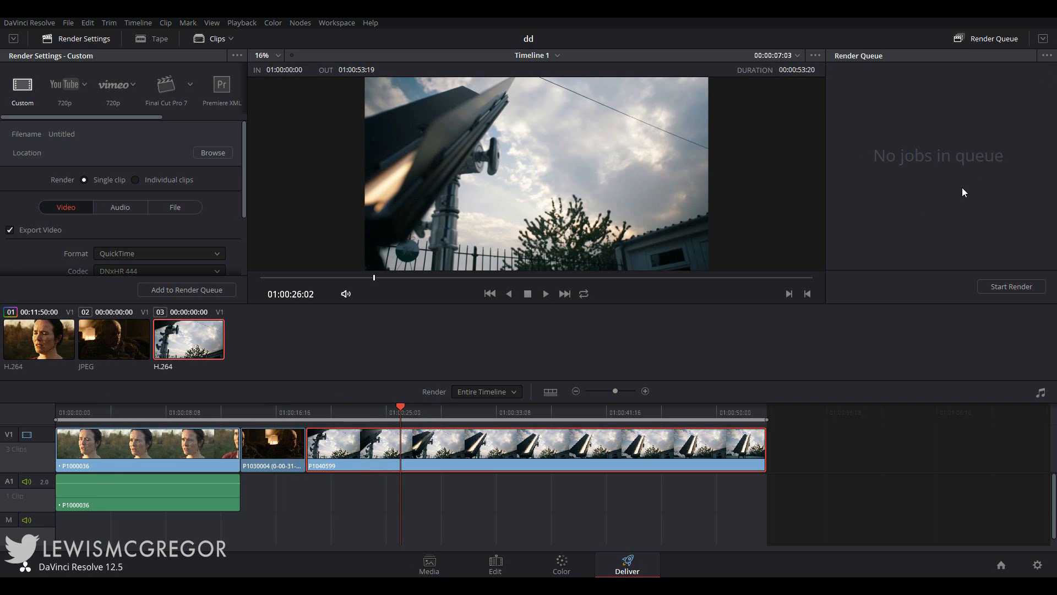
{"action": "mouse_move", "coordinate": [900, 282]}
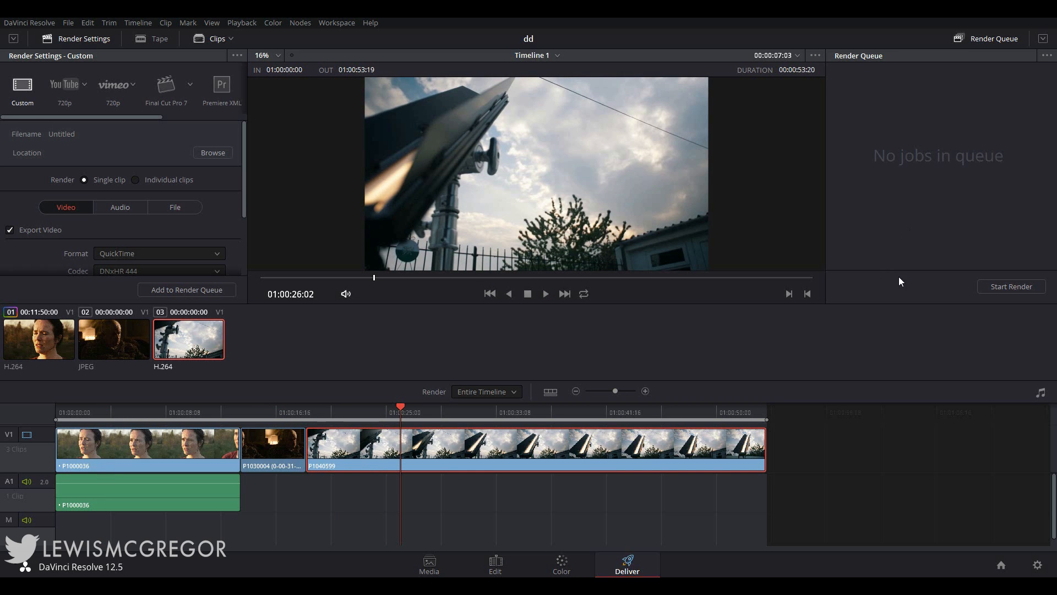
{"action": "mouse_move", "coordinate": [284, 369]}
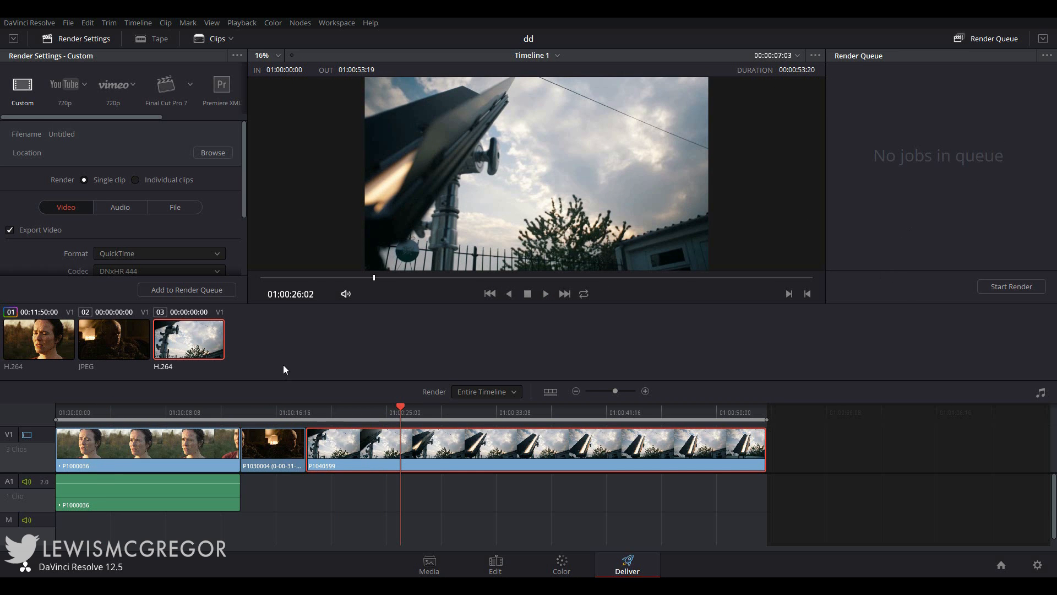
{"action": "mouse_move", "coordinate": [281, 479]}
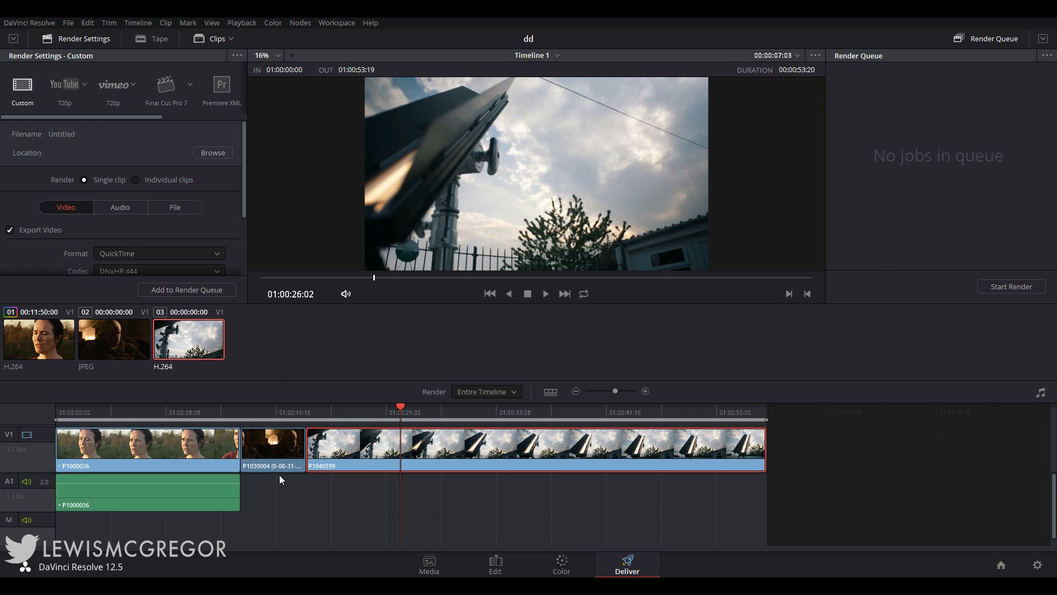
{"action": "mouse_move", "coordinate": [291, 382]}
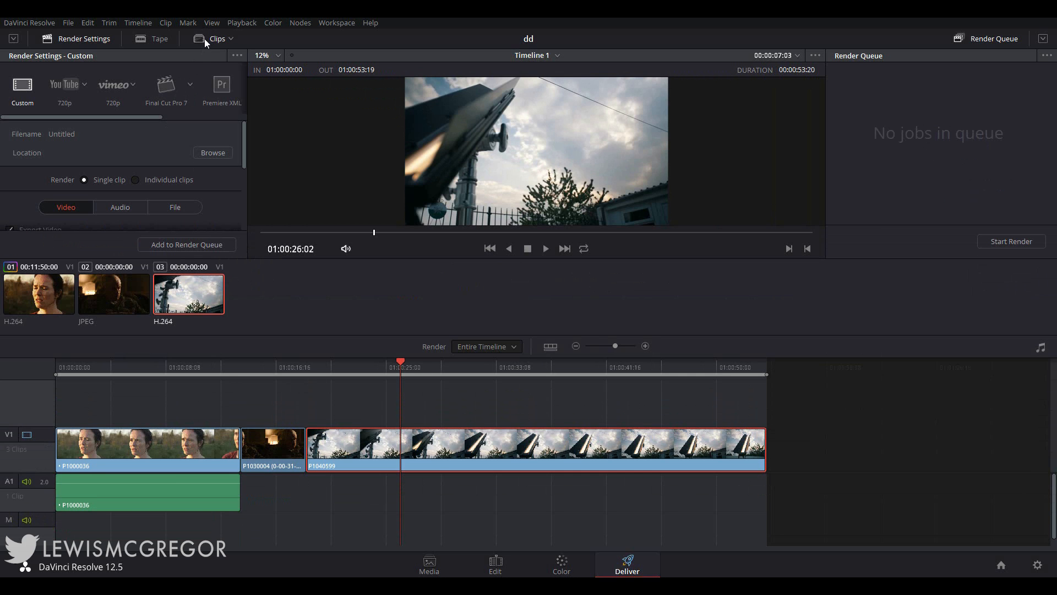
{"action": "mouse_move", "coordinate": [106, 144]}
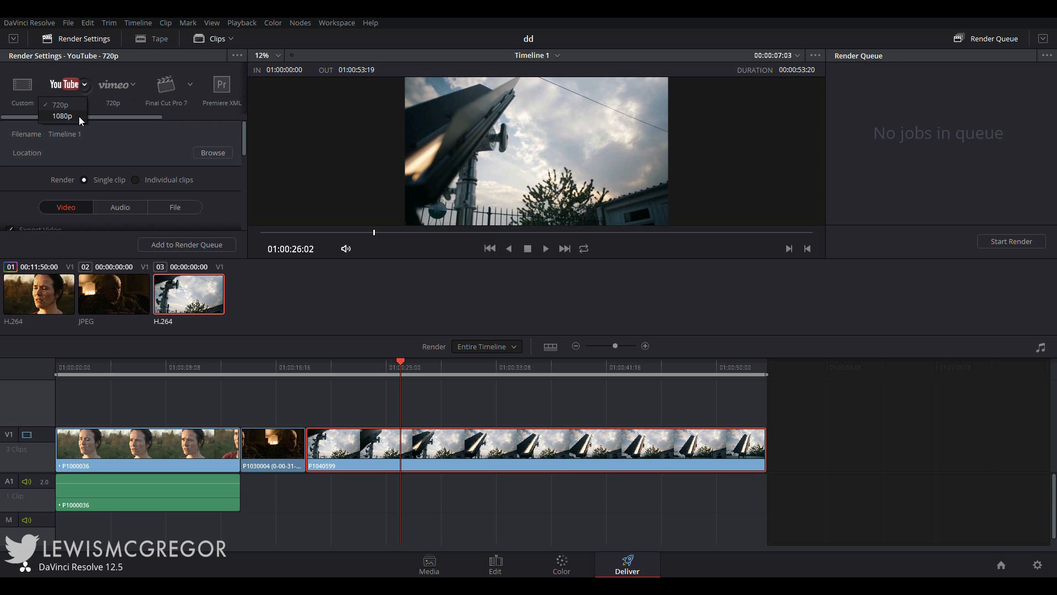
Choose the YouTube 1080p preset and dismiss the File Destination chooser unchanged
{"action": "left_click", "coordinate": [61, 115]}
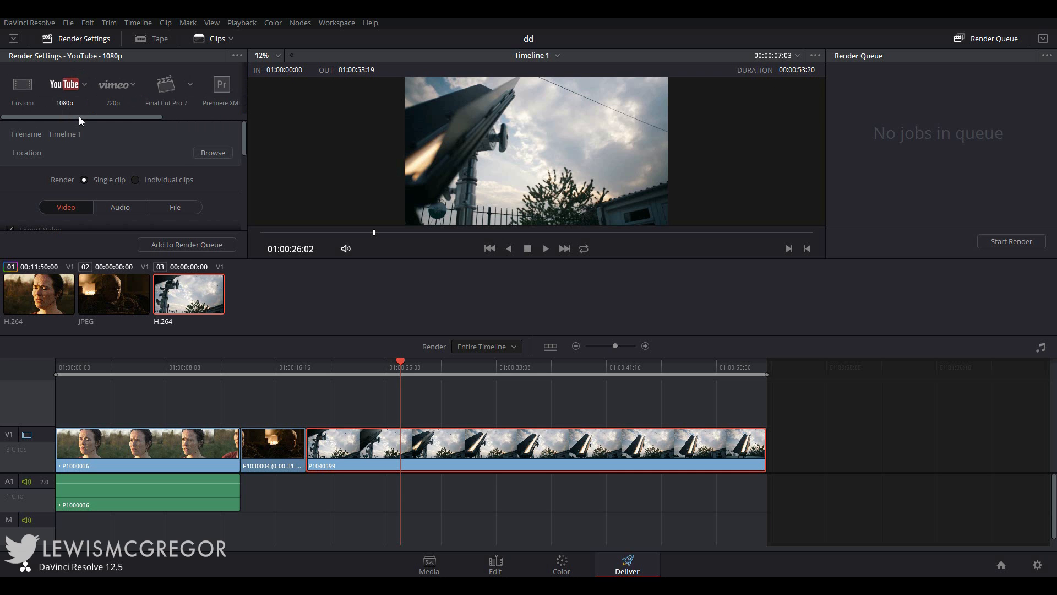
{"action": "mouse_move", "coordinate": [167, 391]}
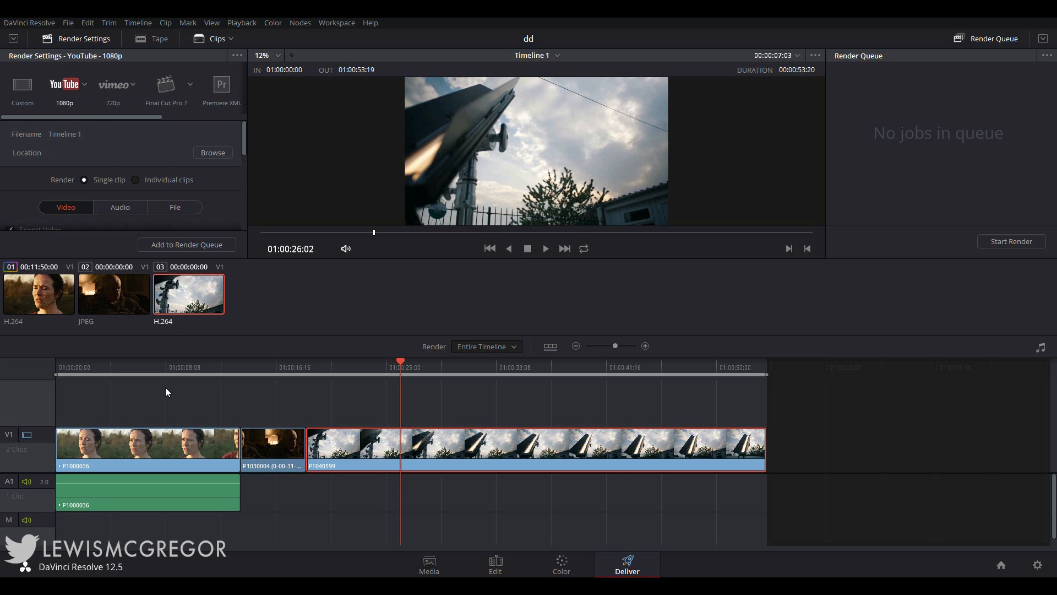
{"action": "left_click", "coordinate": [213, 152]}
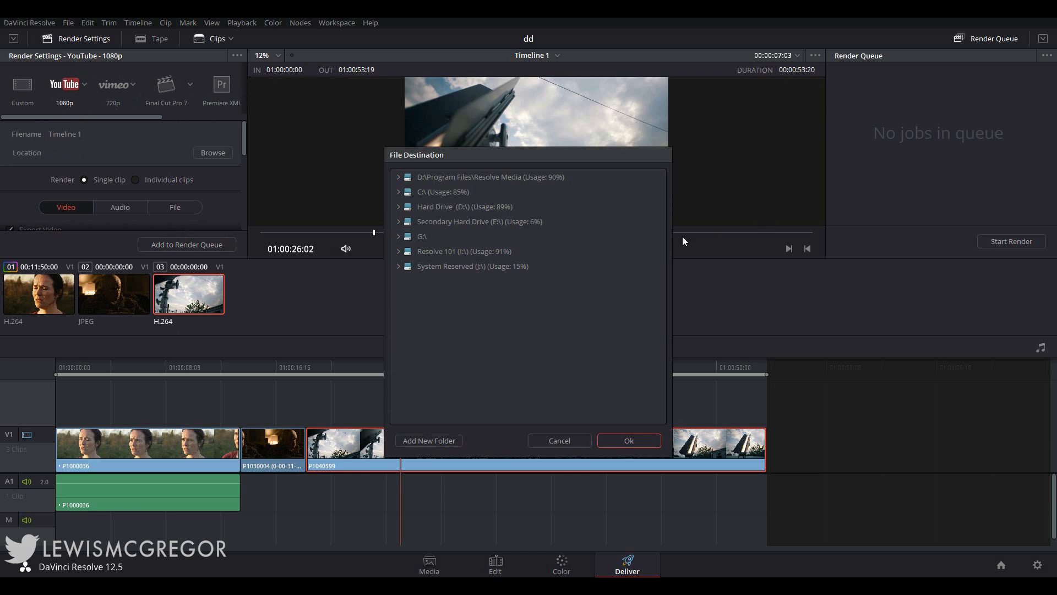
{"action": "left_click", "coordinate": [559, 440]}
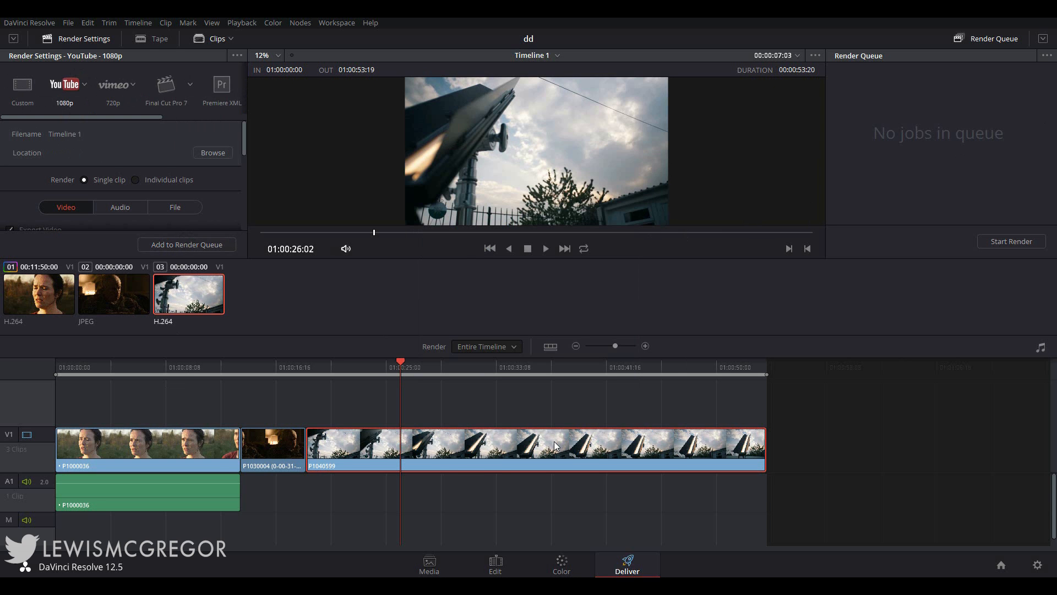
{"action": "mouse_move", "coordinate": [284, 267]}
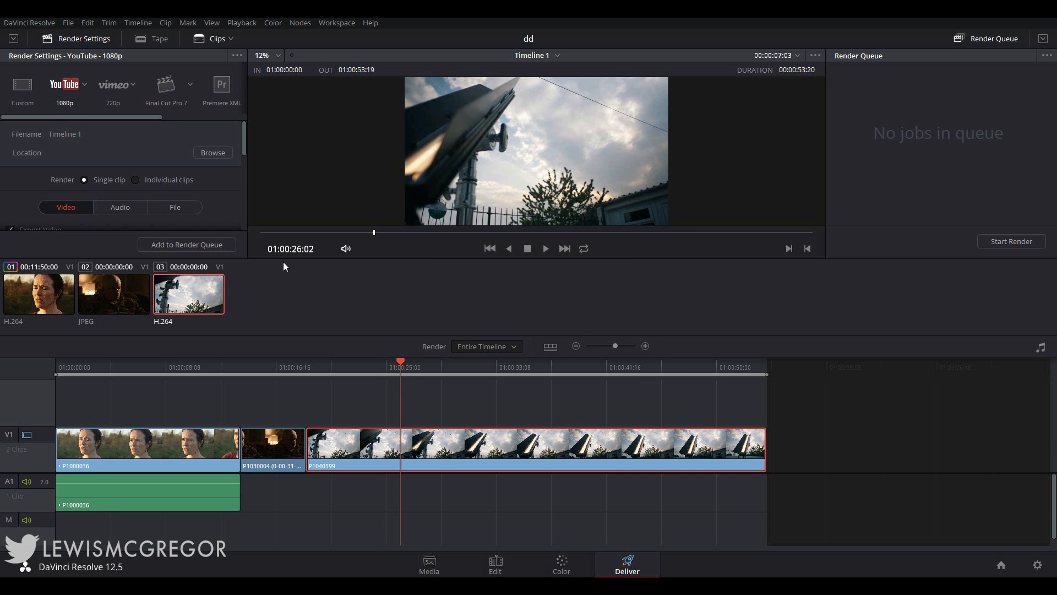
Keep QuickTime as the output format and switch to the Custom render preset
{"action": "left_click", "coordinate": [221, 88]}
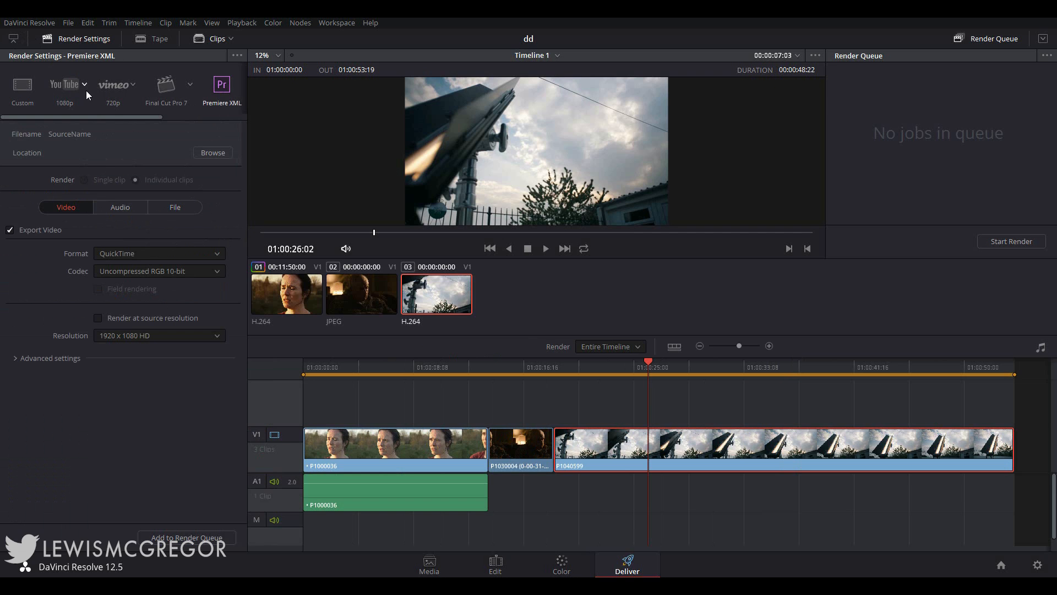
{"action": "mouse_move", "coordinate": [139, 89]}
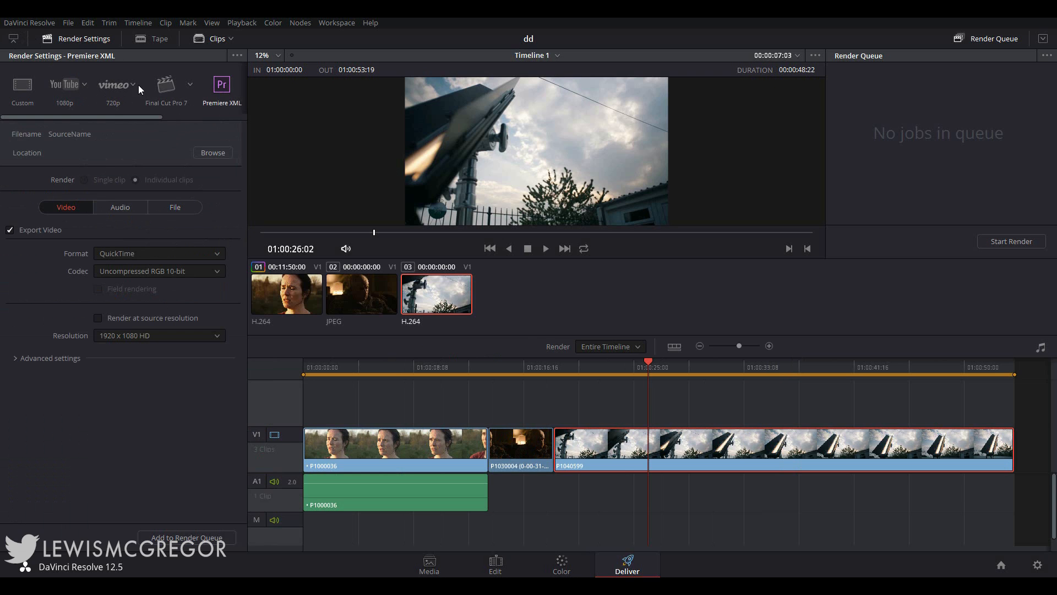
{"action": "left_click", "coordinate": [159, 254]}
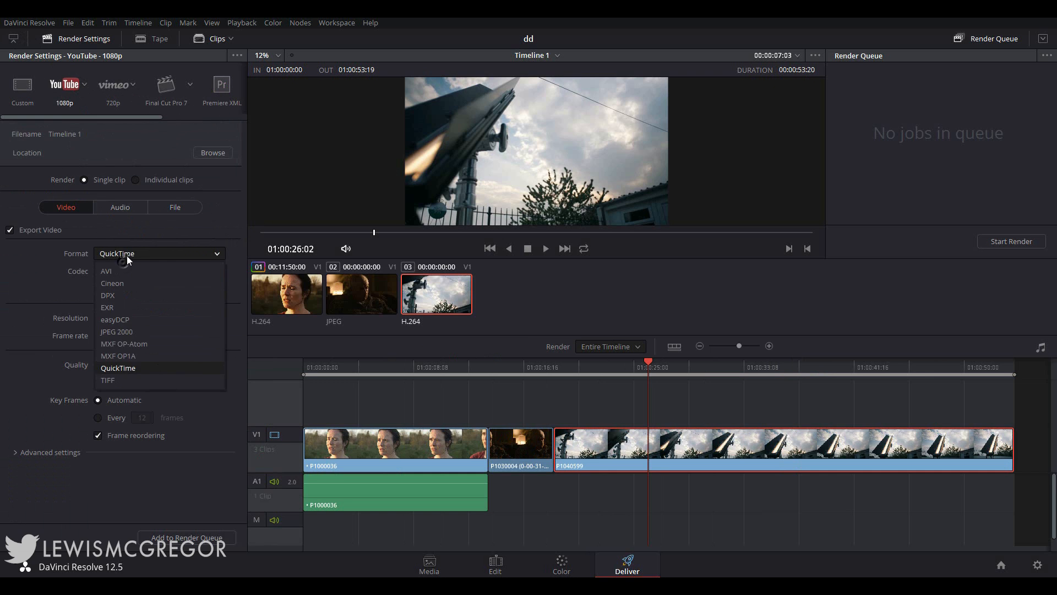
{"action": "left_click", "coordinate": [118, 368]}
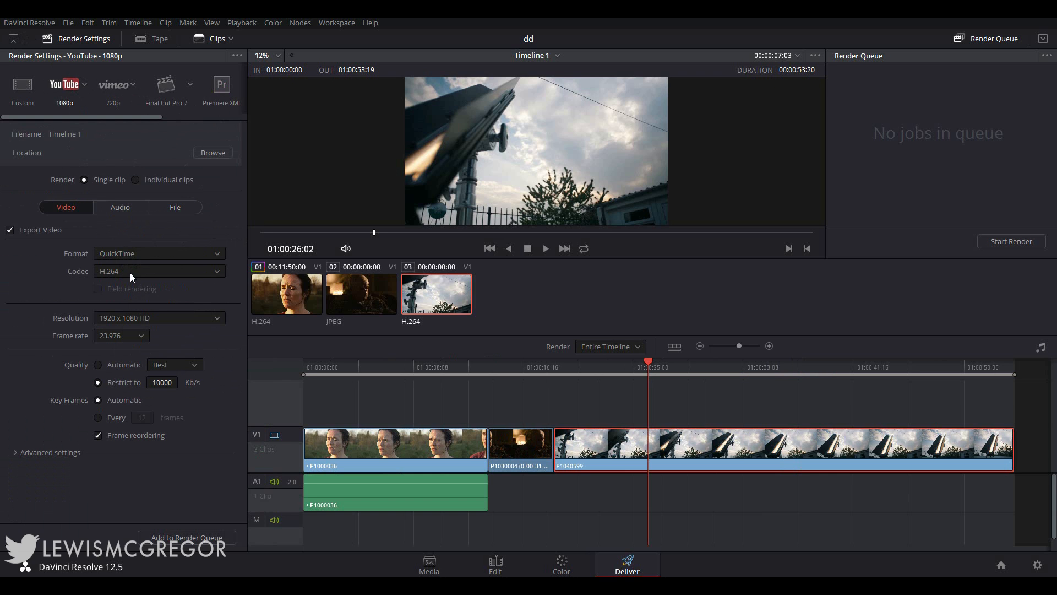
{"action": "mouse_move", "coordinate": [171, 280]}
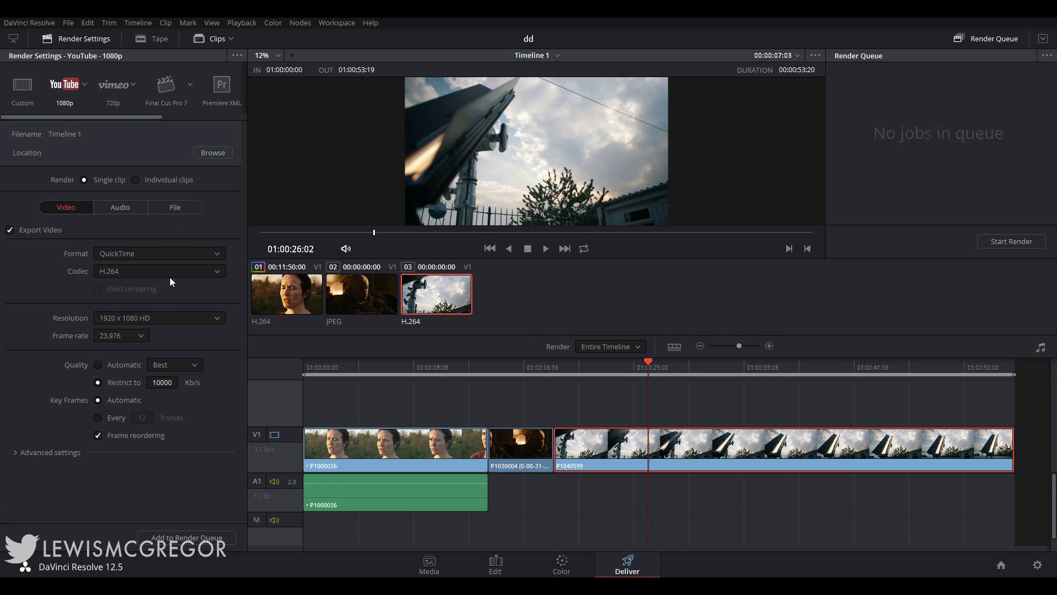
{"action": "left_click", "coordinate": [22, 88]}
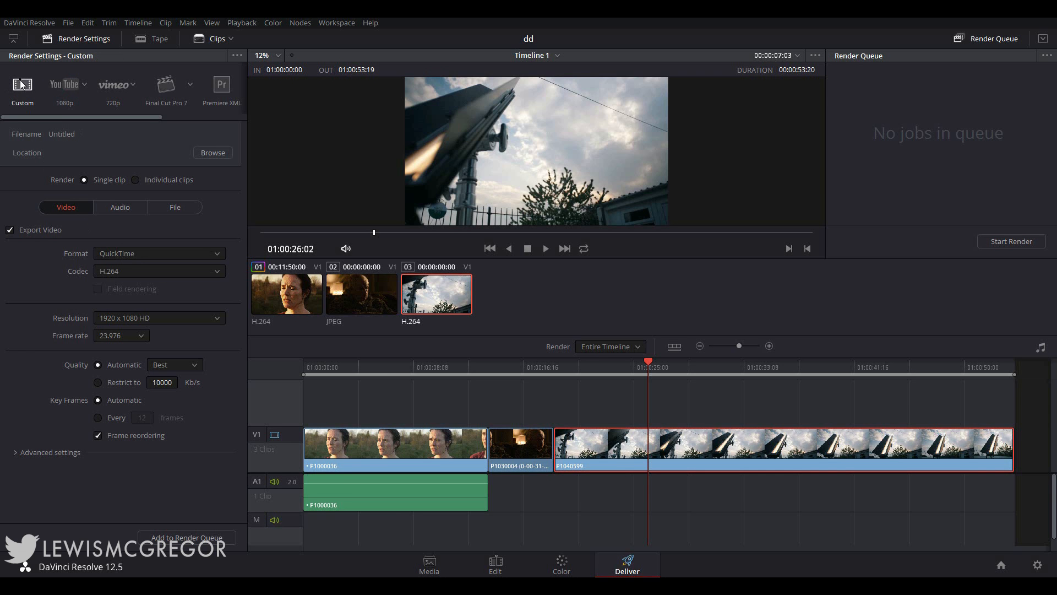
Set the render output location to Hard Drive (D:\)
{"action": "left_click", "coordinate": [118, 152]}
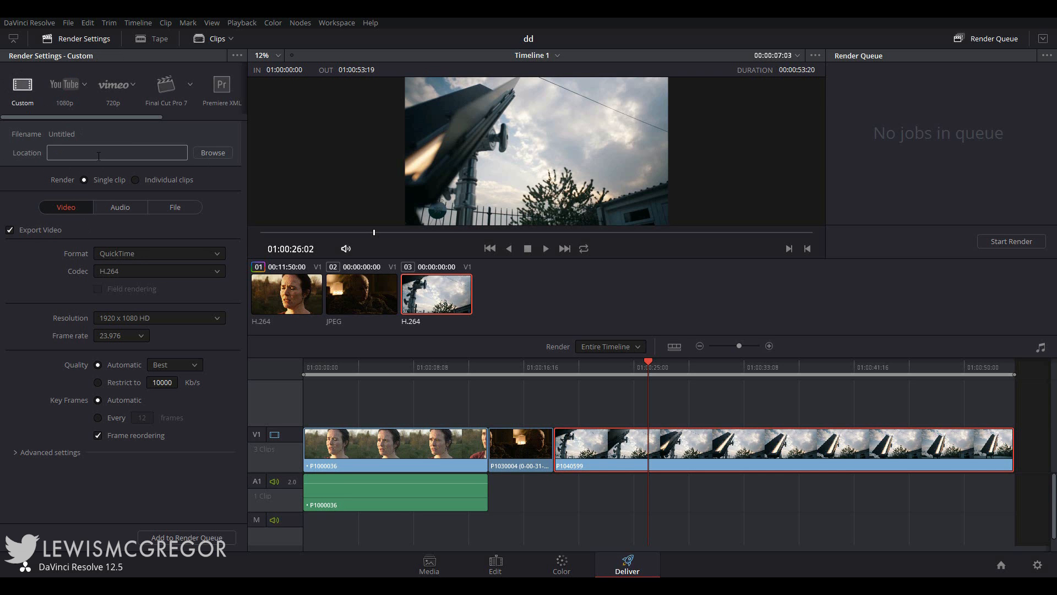
{"action": "left_click", "coordinate": [212, 152]}
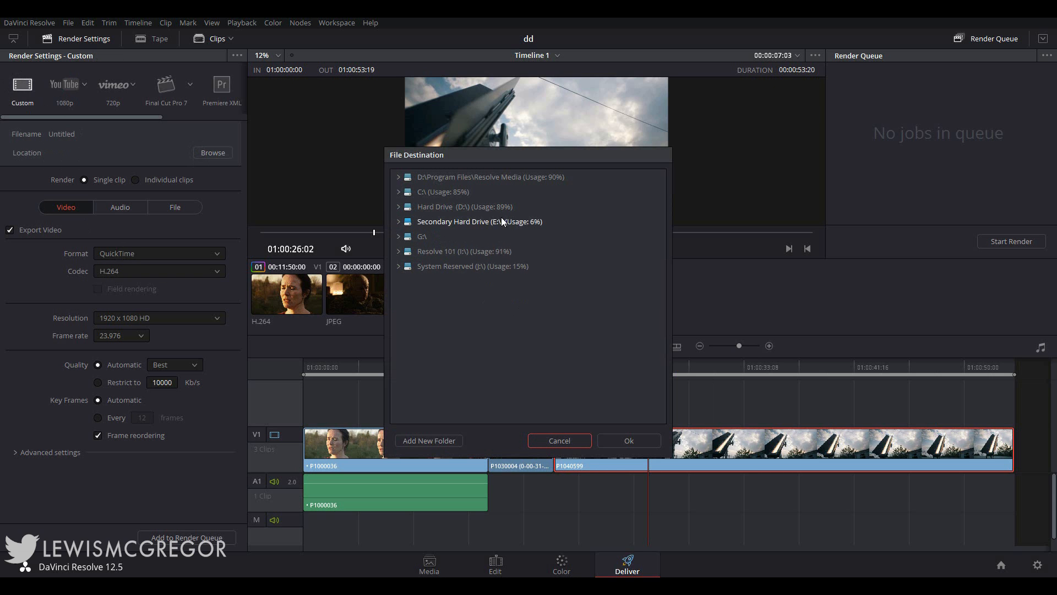
{"action": "left_click", "coordinate": [464, 206]}
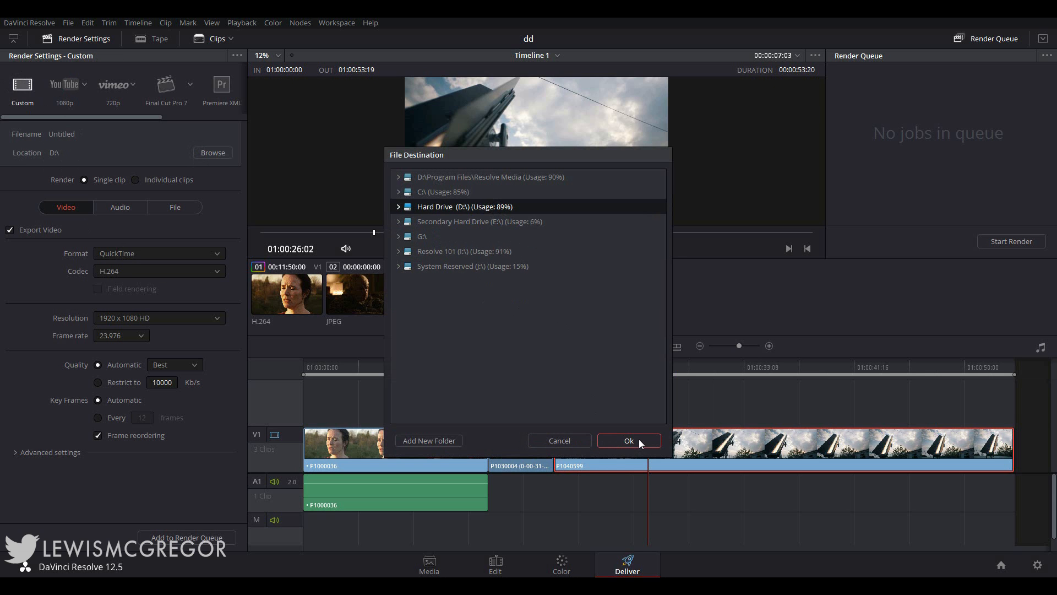
{"action": "left_click", "coordinate": [626, 441]}
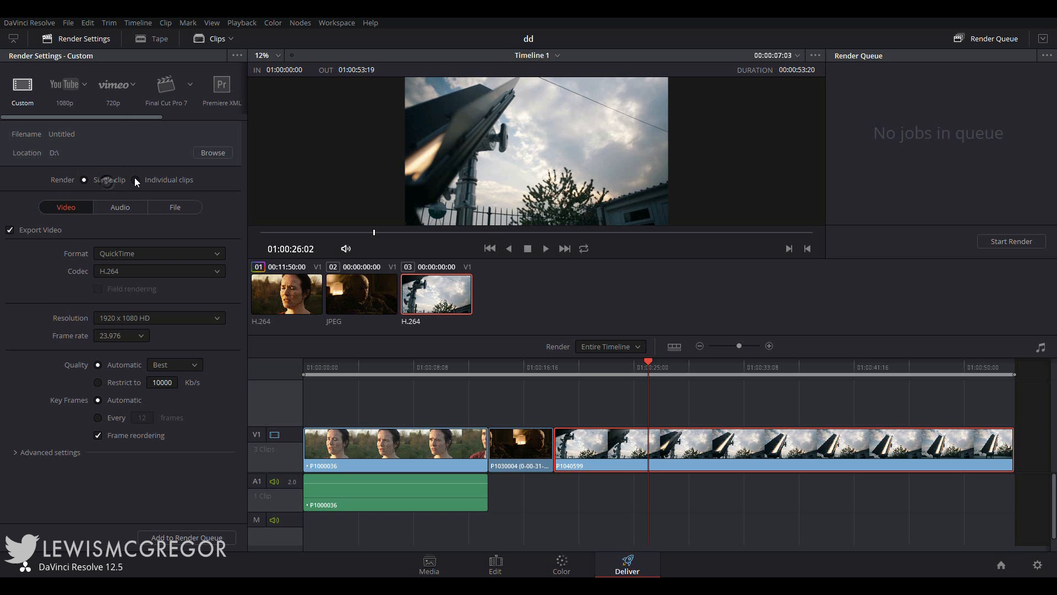
Keep single-clip rendering, hide the clip thumbnails and view the audio export settings
{"action": "left_click", "coordinate": [134, 179]}
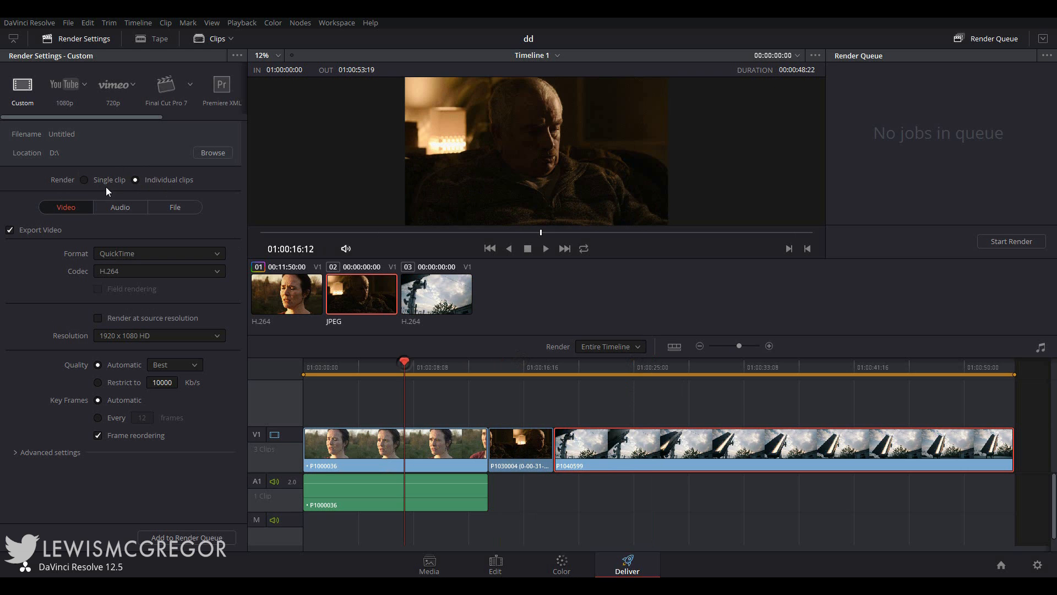
{"action": "left_click", "coordinate": [83, 180]}
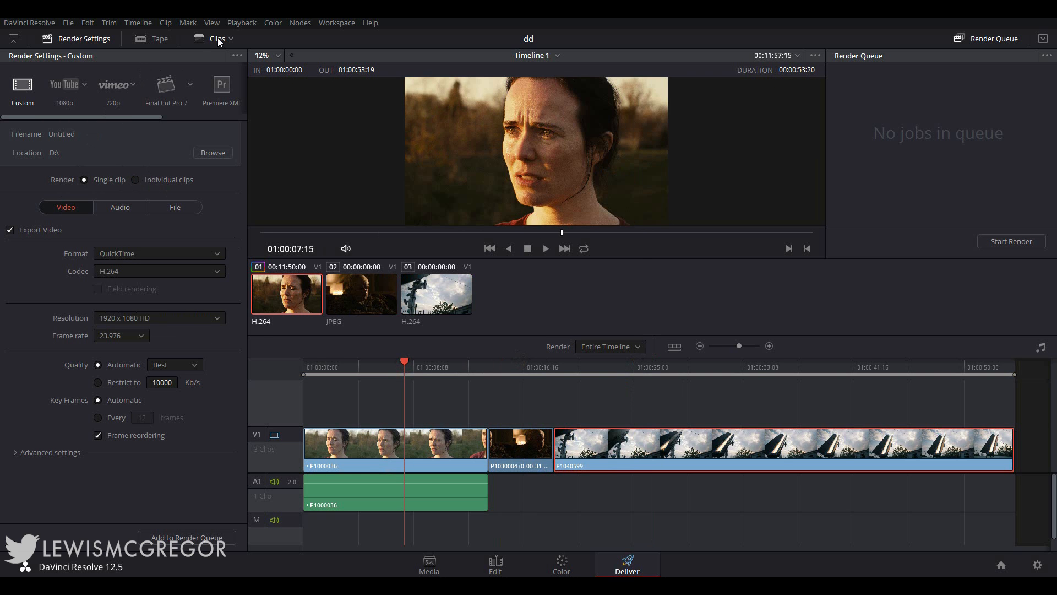
{"action": "left_click", "coordinate": [216, 39]}
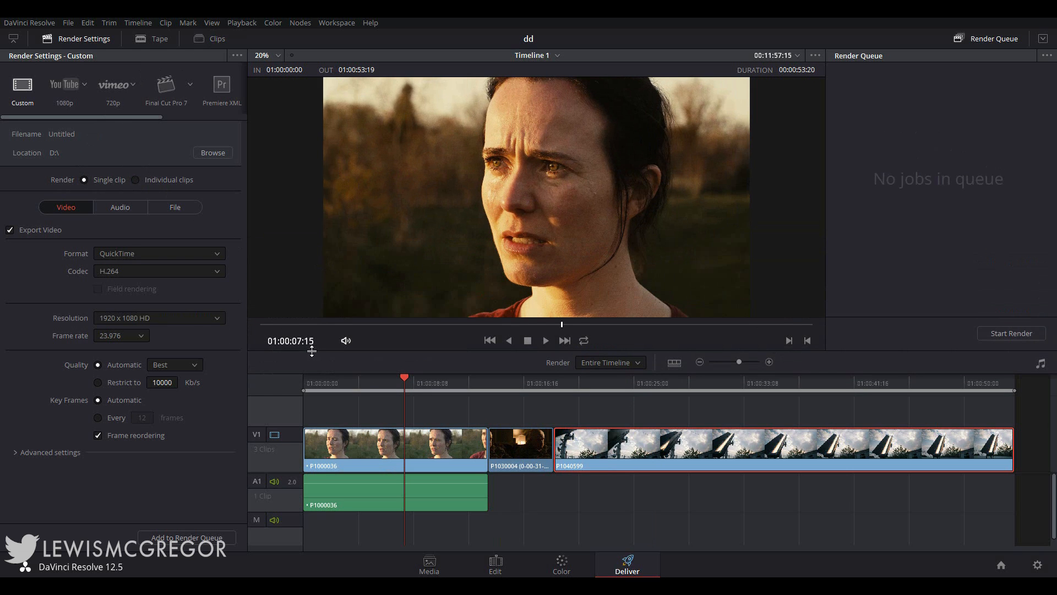
{"action": "mouse_move", "coordinate": [300, 349]}
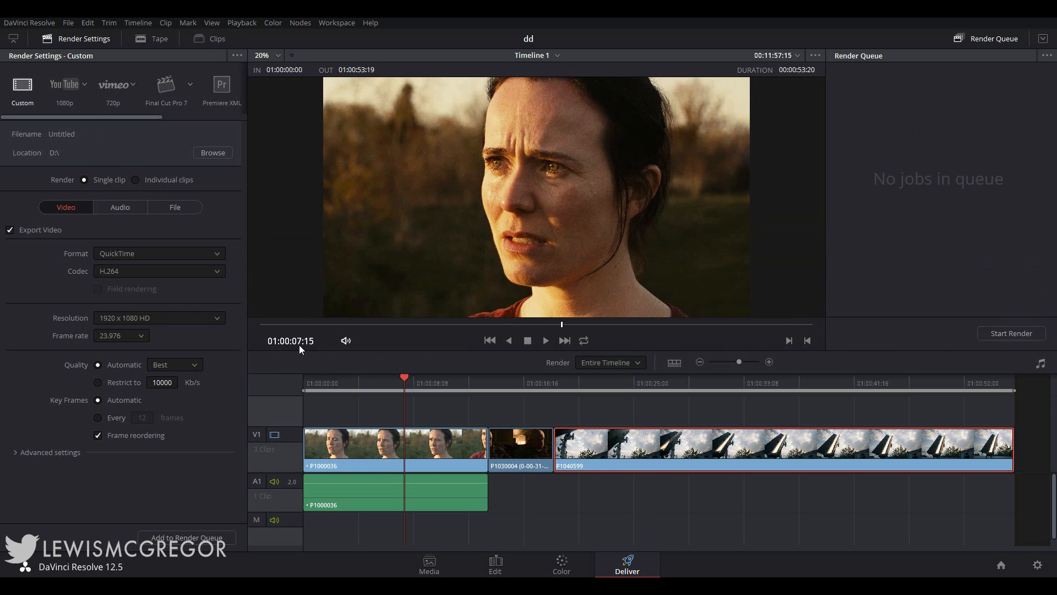
{"action": "mouse_move", "coordinate": [108, 209]}
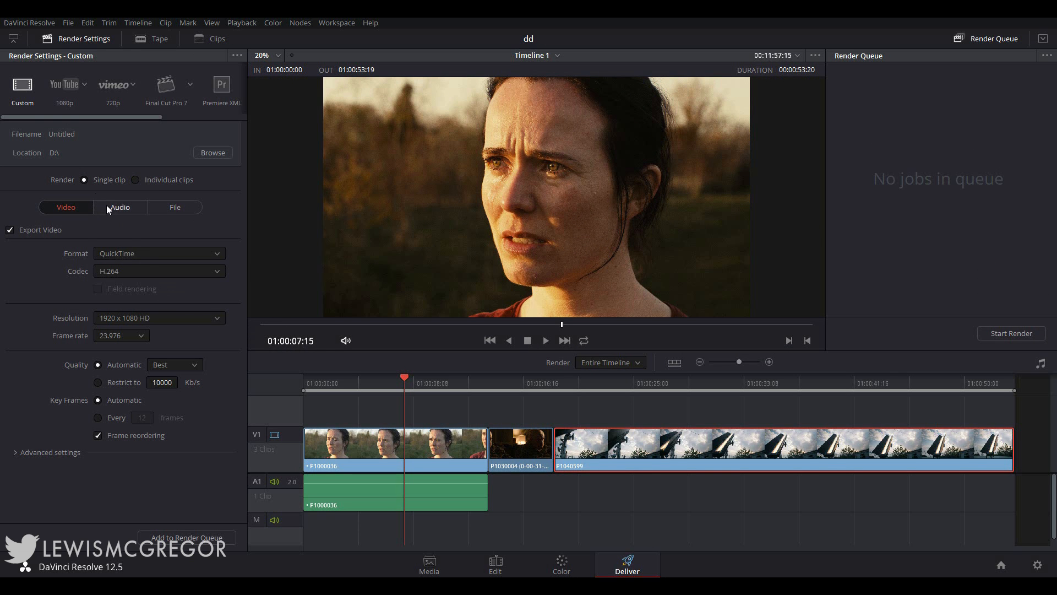
{"action": "left_click", "coordinate": [175, 207]}
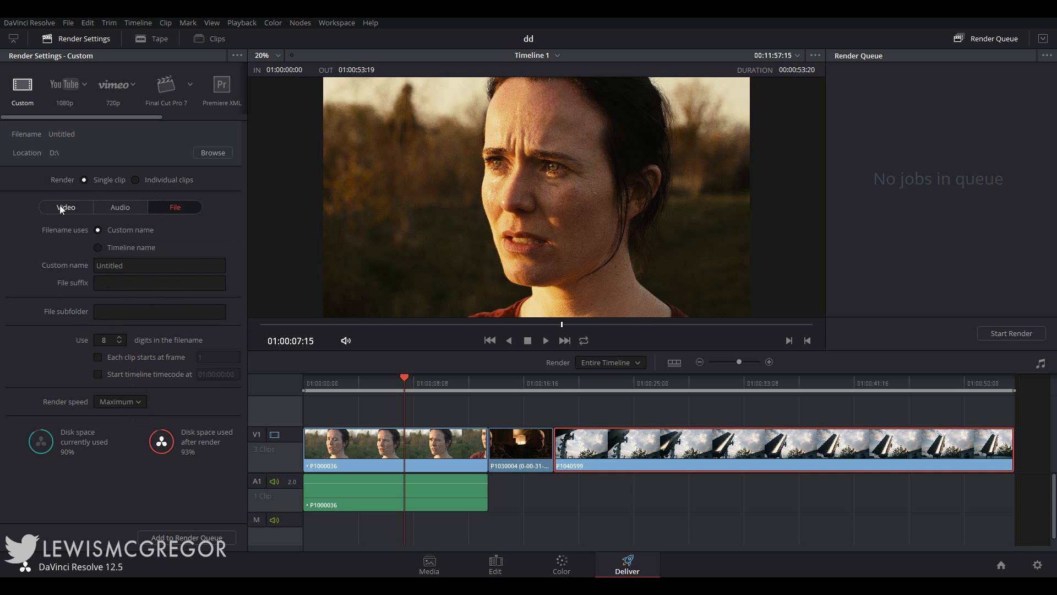
On the Video settings, try AVI then keep QuickTime with the H.264 codec
{"action": "left_click", "coordinate": [66, 207]}
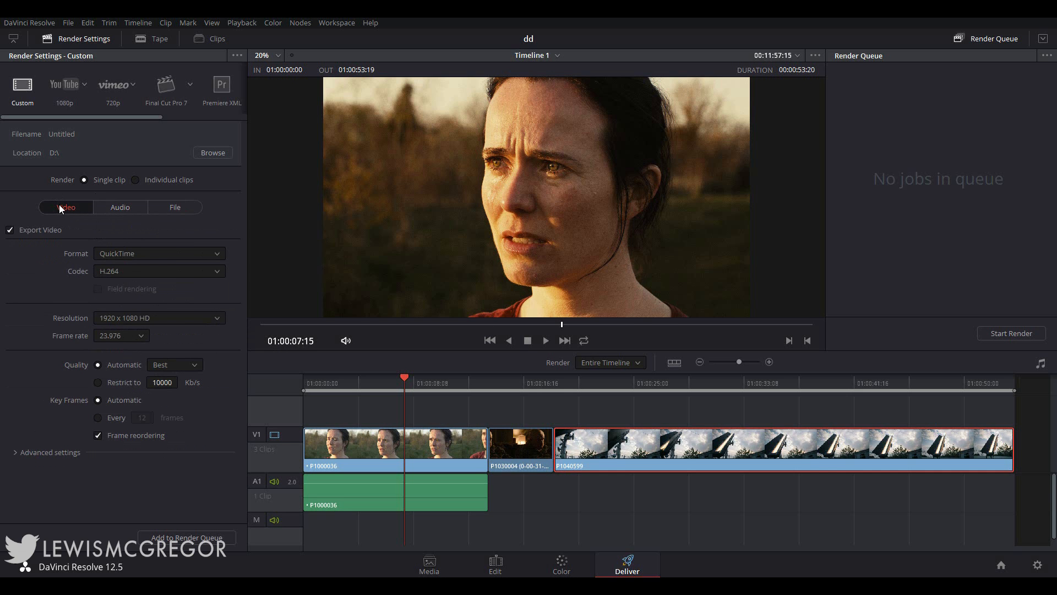
{"action": "left_click", "coordinate": [159, 254]}
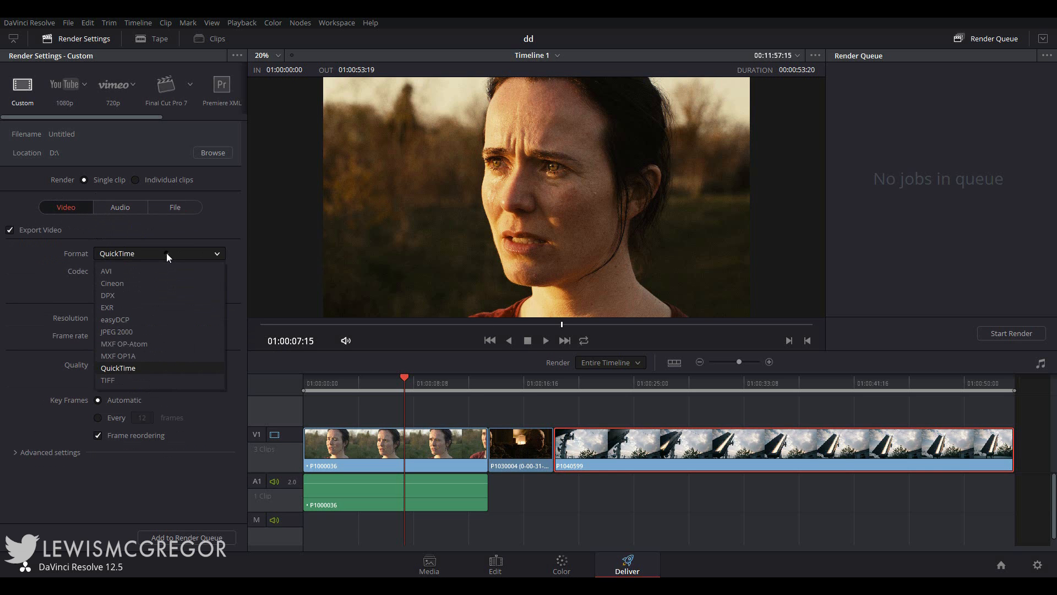
{"action": "left_click", "coordinate": [106, 271]}
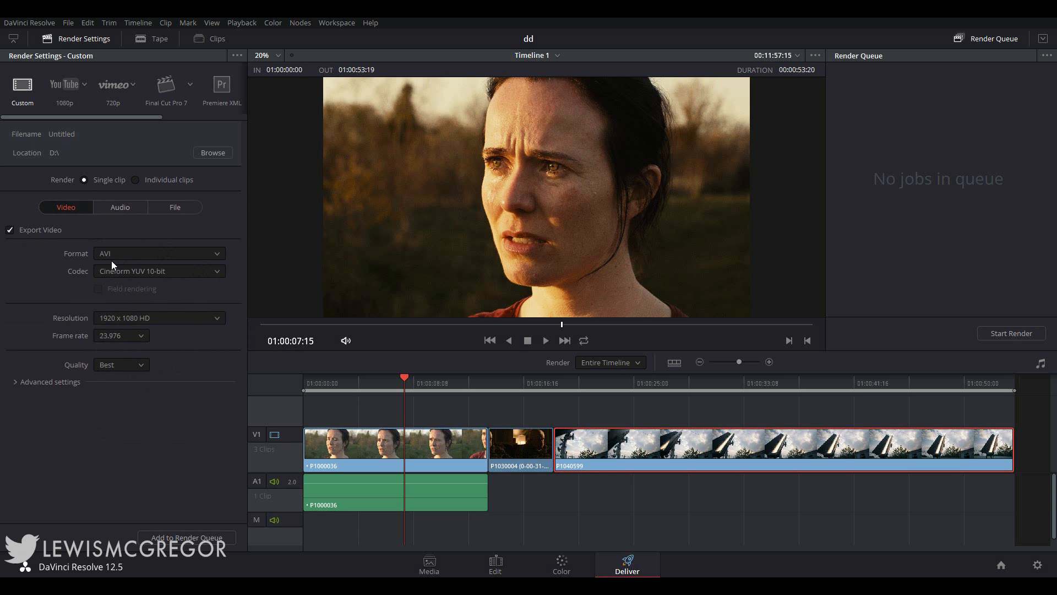
{"action": "left_click", "coordinate": [159, 253]}
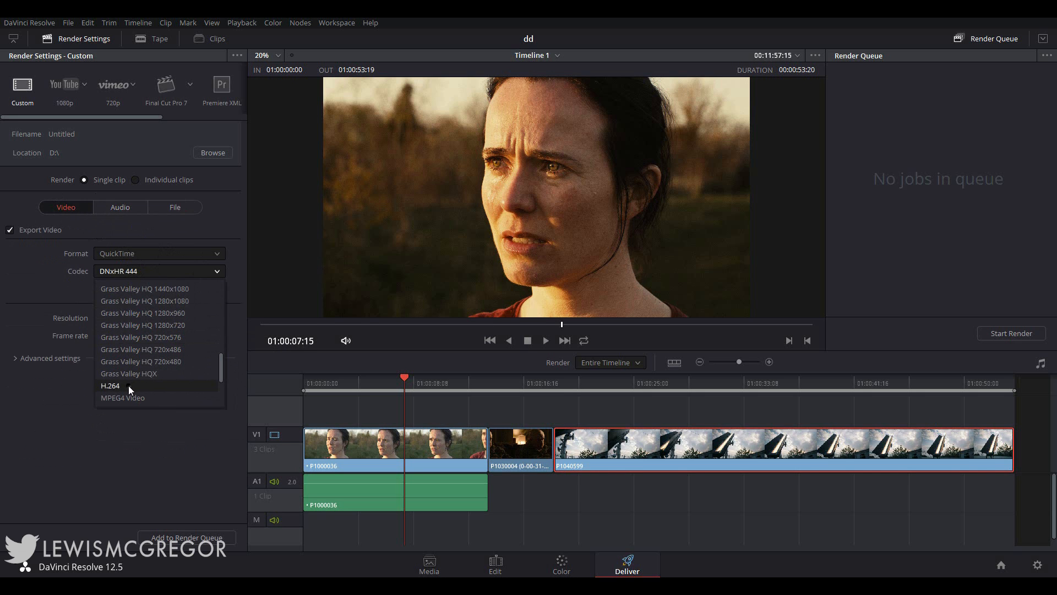
{"action": "left_click", "coordinate": [109, 385]}
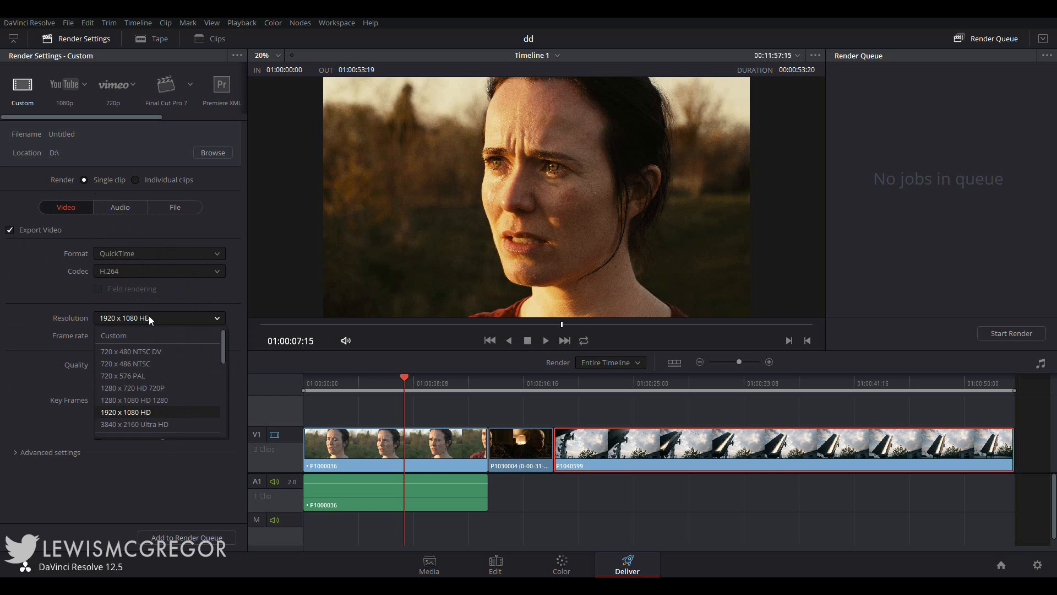
Set the render resolution to 3840 x 2160 Ultra HD
{"action": "scroll", "scroll_direction": "down", "scroll_amount": 3}
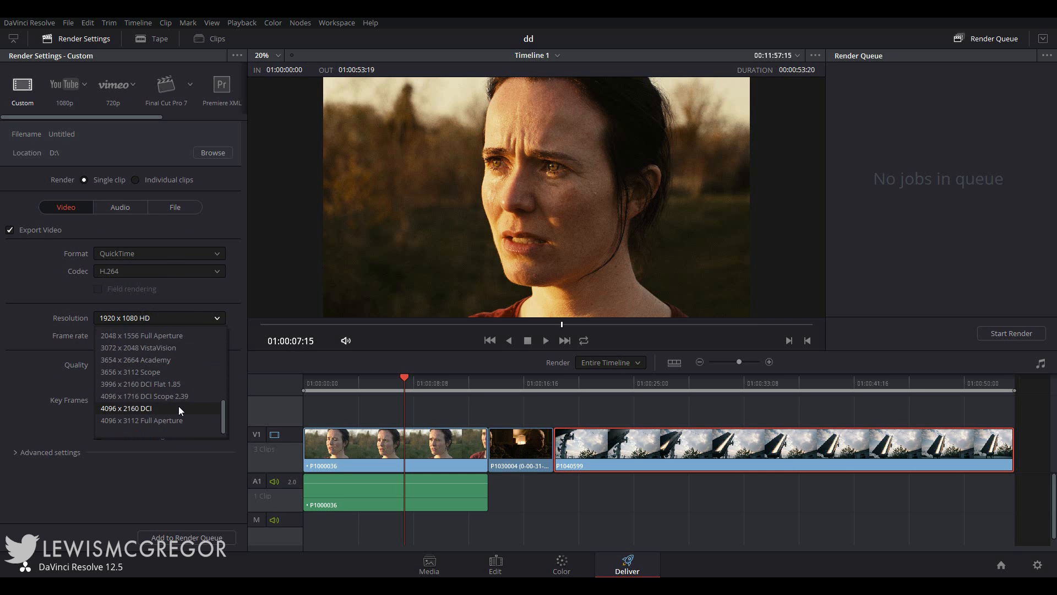
{"action": "left_click", "coordinate": [142, 317]}
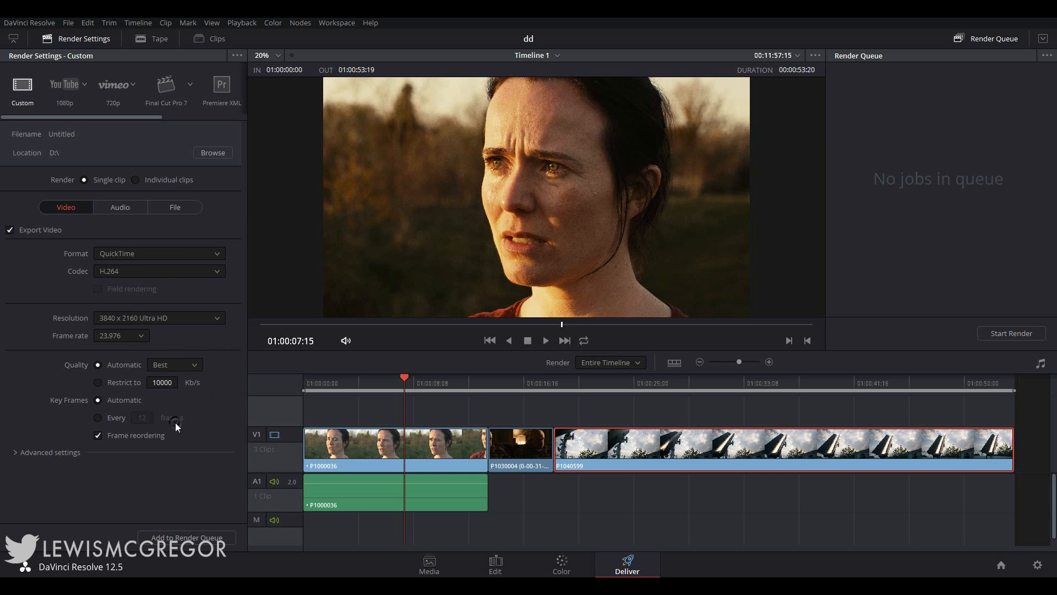
{"action": "left_click", "coordinate": [158, 317]}
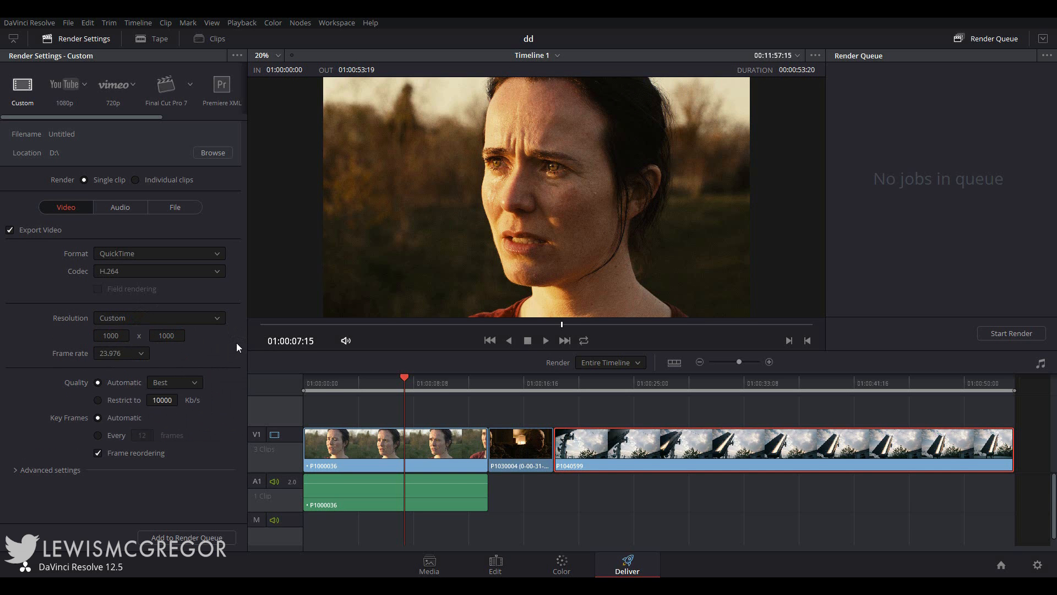
Review the frame rate choices and keep 23.976 fps
{"action": "left_click", "coordinate": [120, 353]}
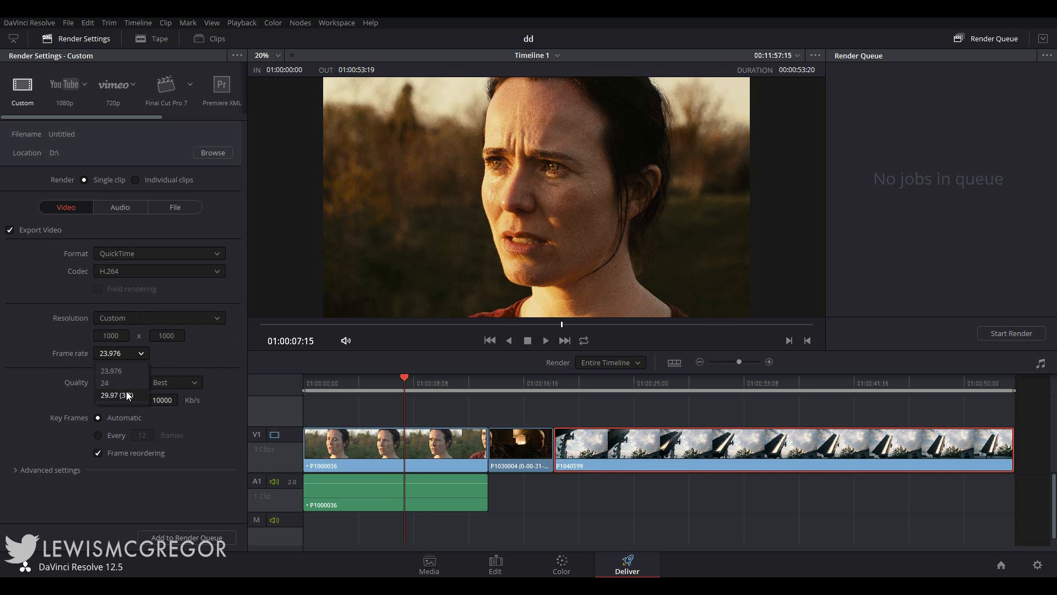
{"action": "left_click", "coordinate": [110, 370]}
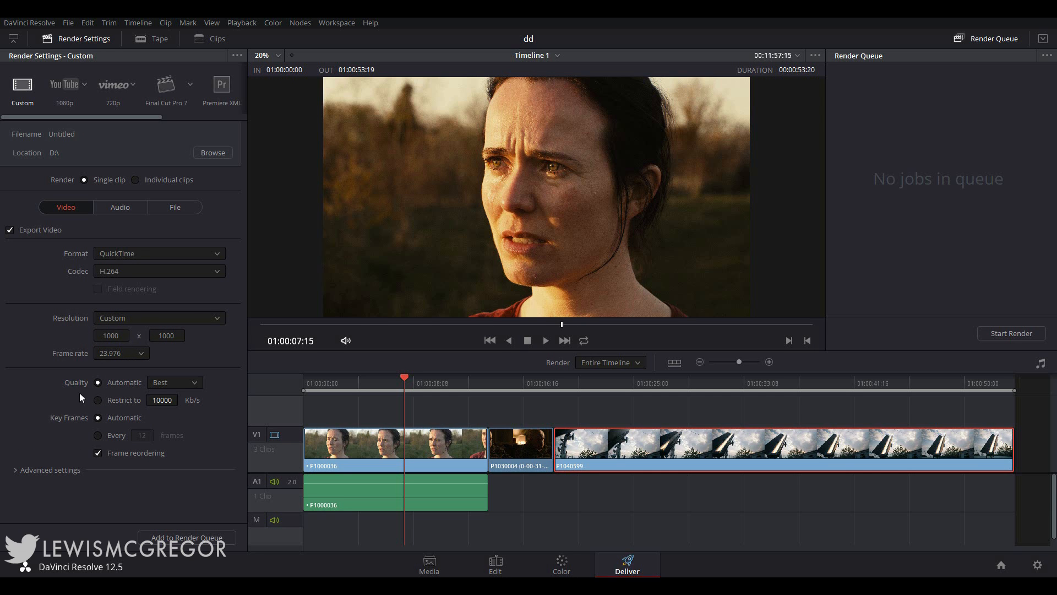
{"action": "mouse_move", "coordinate": [98, 370]}
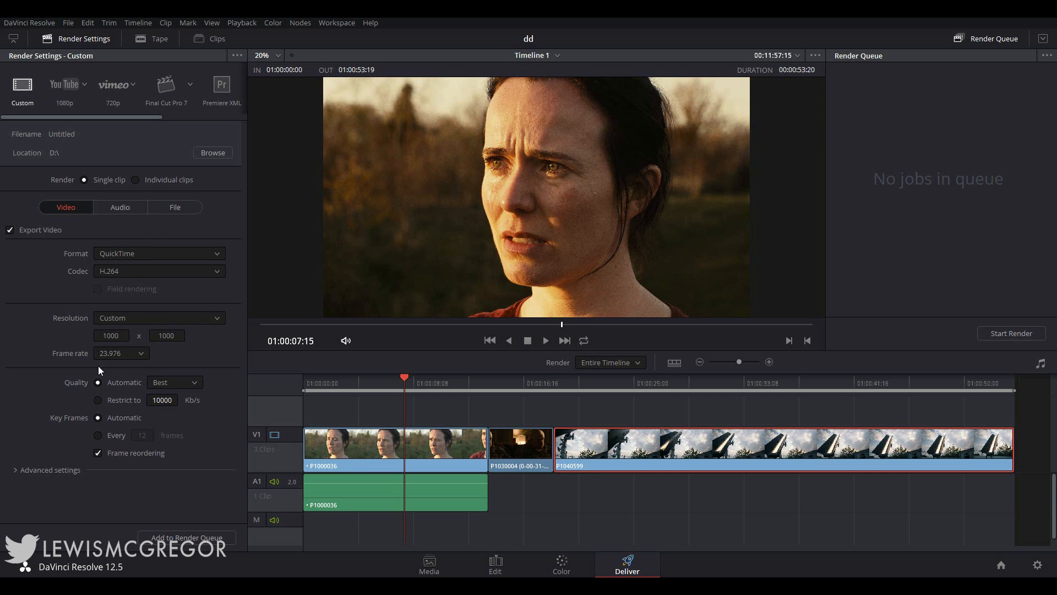
Keep QuickTime H.264 and let the video quality be set automatically
{"action": "left_click", "coordinate": [159, 253]}
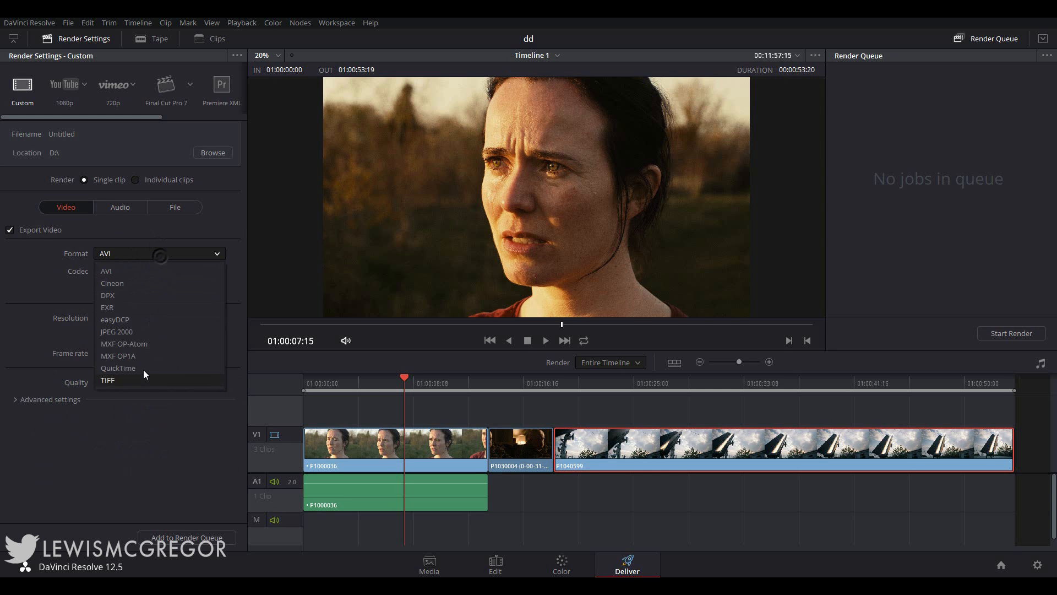
{"action": "left_click", "coordinate": [118, 368]}
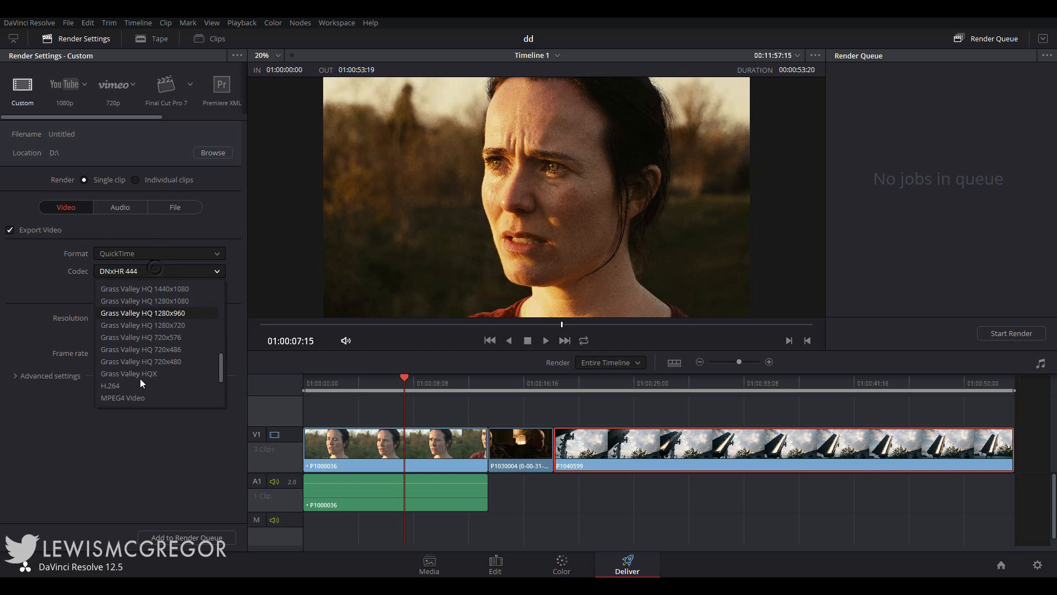
{"action": "left_click", "coordinate": [110, 386]}
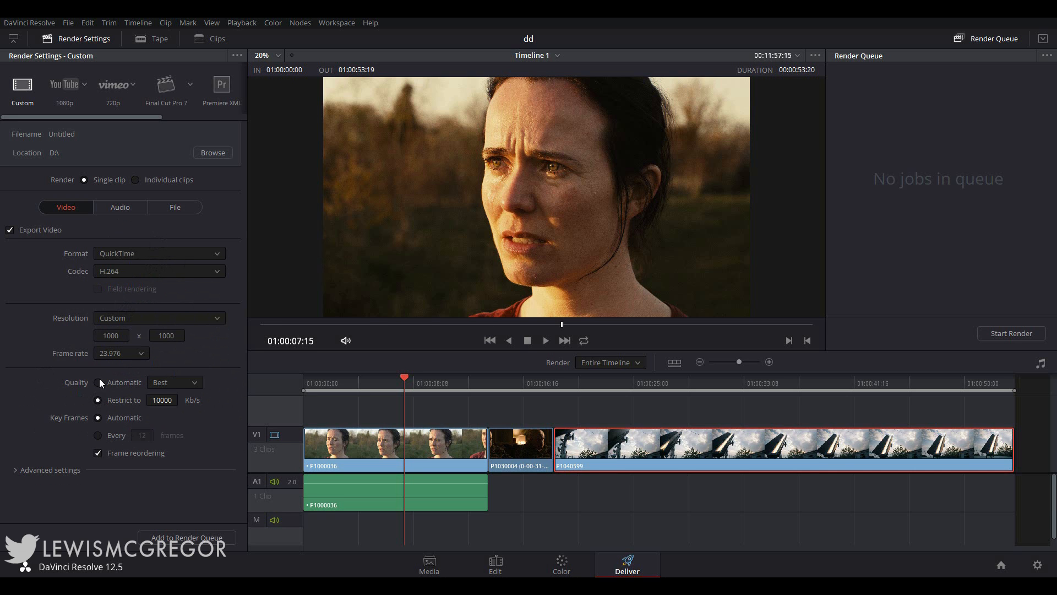
{"action": "left_click", "coordinate": [98, 382]}
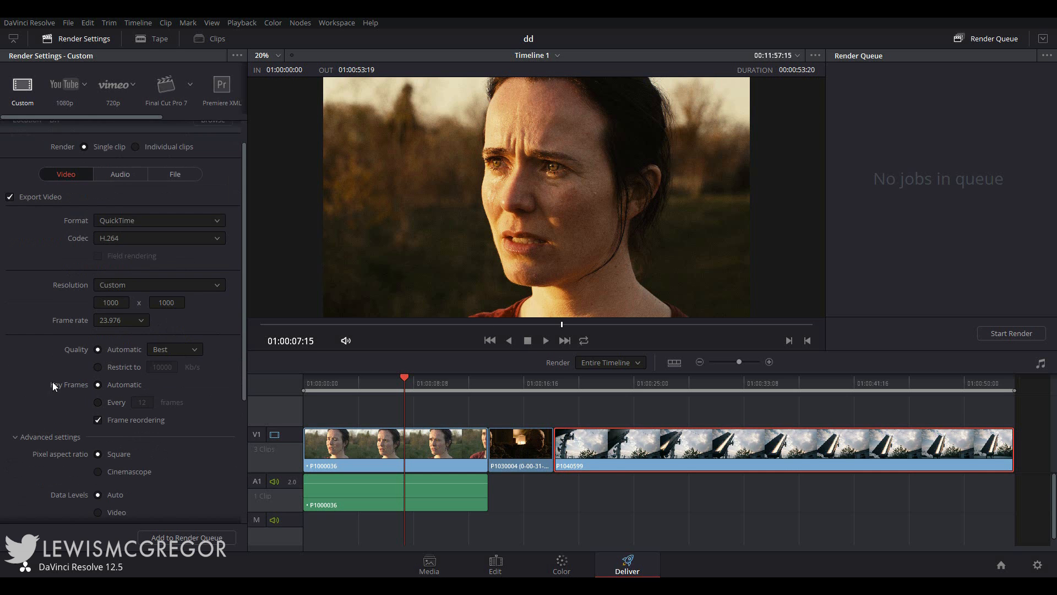
Review the advanced video options and bring up the audio export settings
{"action": "scroll", "scroll_direction": "down", "scroll_amount": 3}
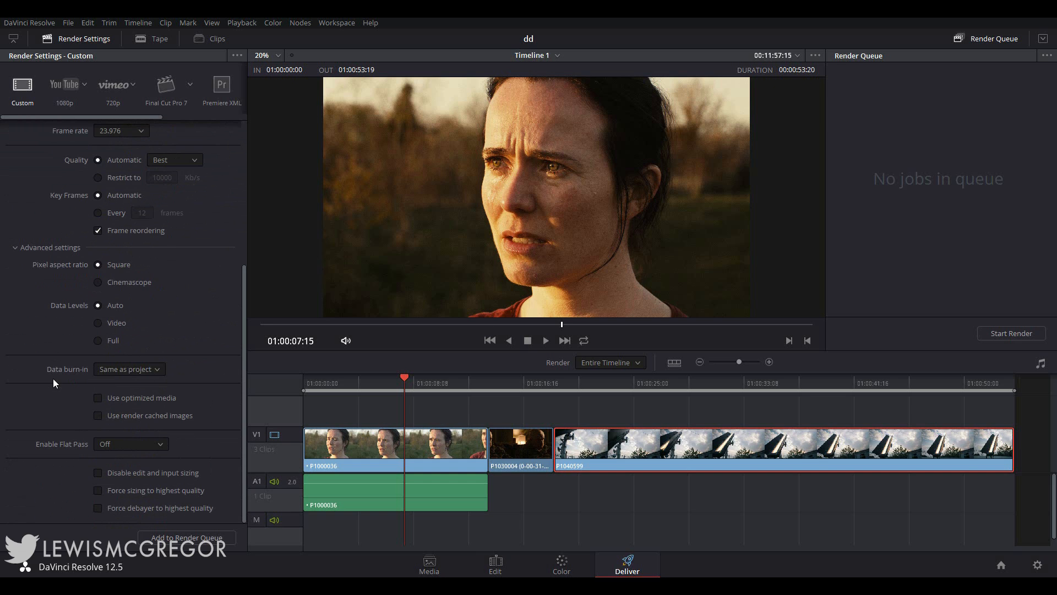
{"action": "mouse_move", "coordinate": [52, 394]}
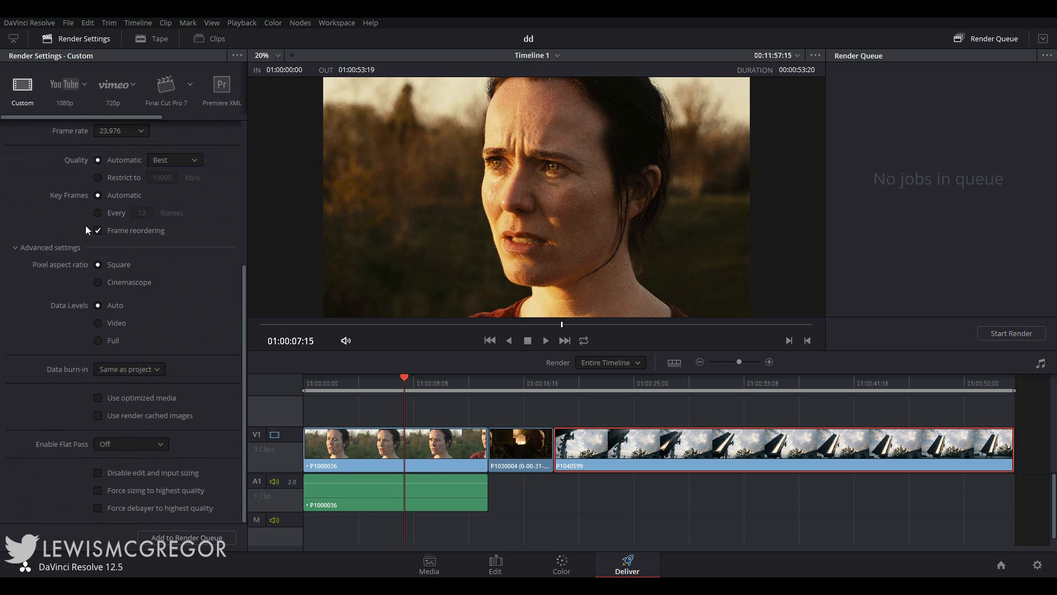
{"action": "left_click", "coordinate": [120, 207]}
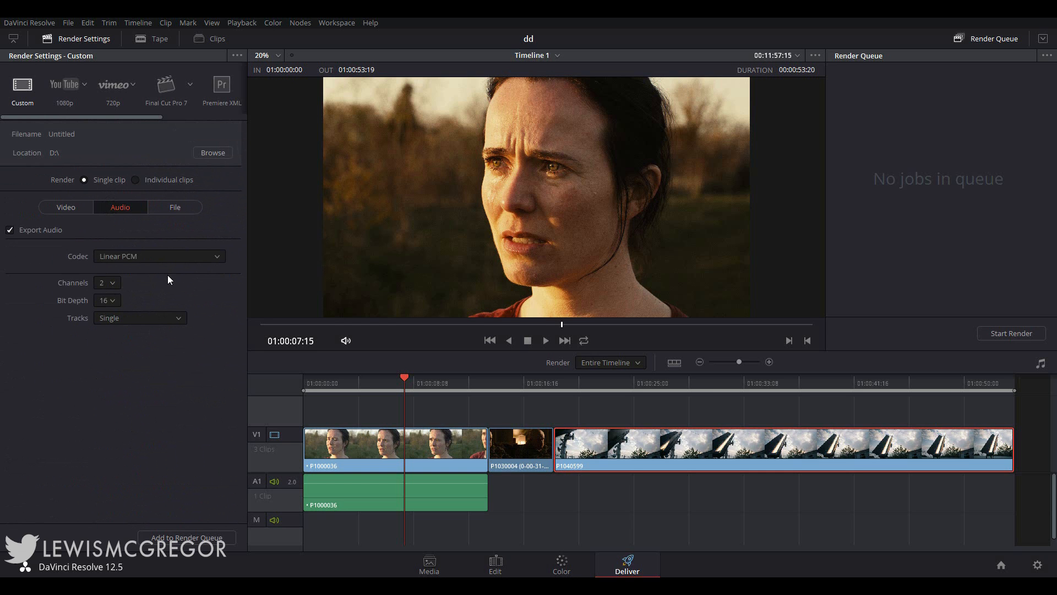
{"action": "mouse_move", "coordinate": [80, 146]}
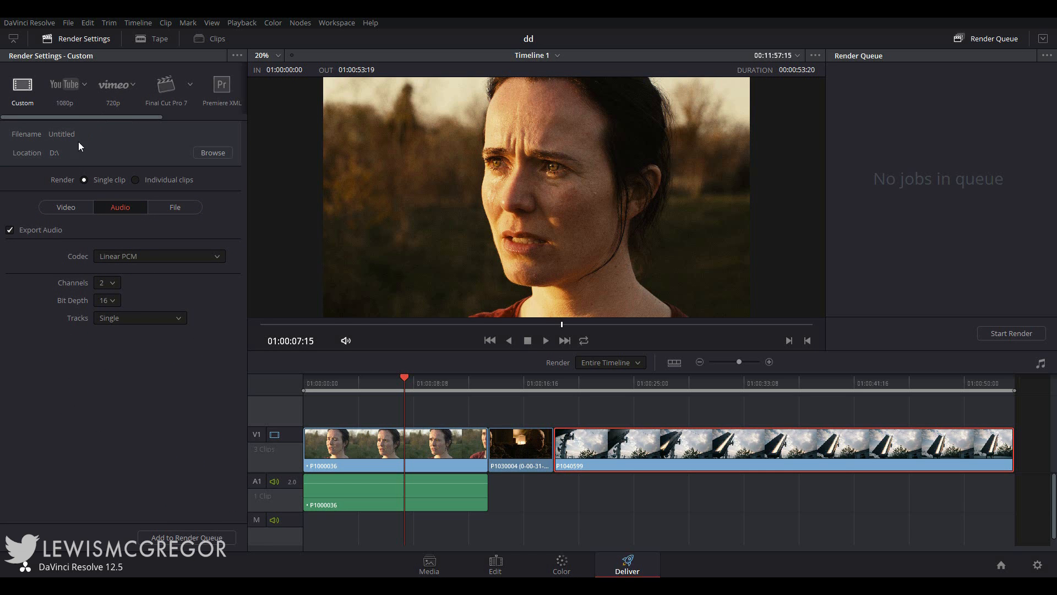
Re-enable video export, try the Audio Only preset with QuickTime format, then show the file-naming options
{"action": "left_click", "coordinate": [65, 207]}
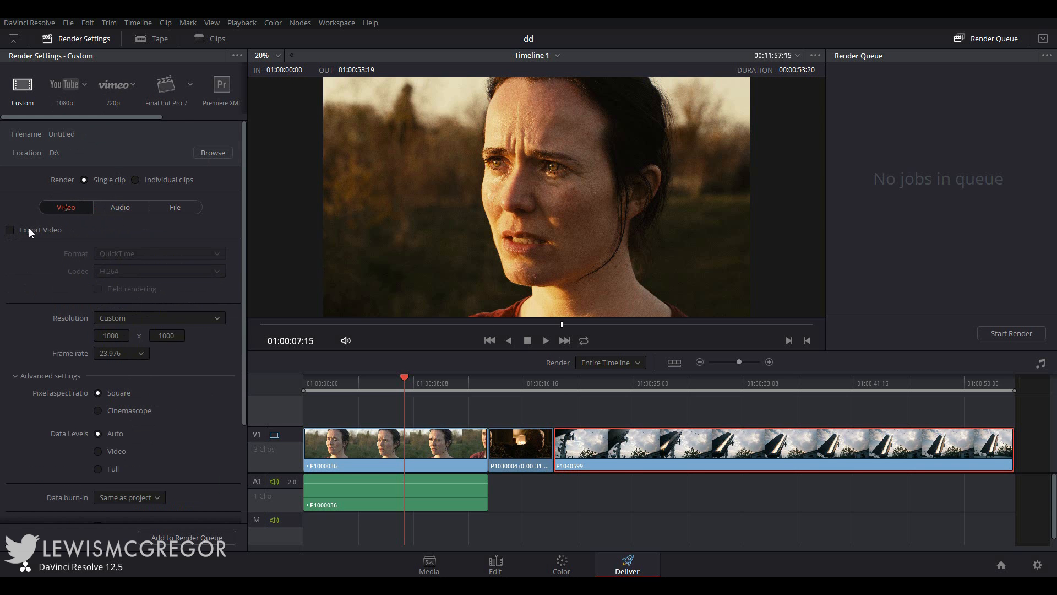
{"action": "left_click", "coordinate": [10, 229]}
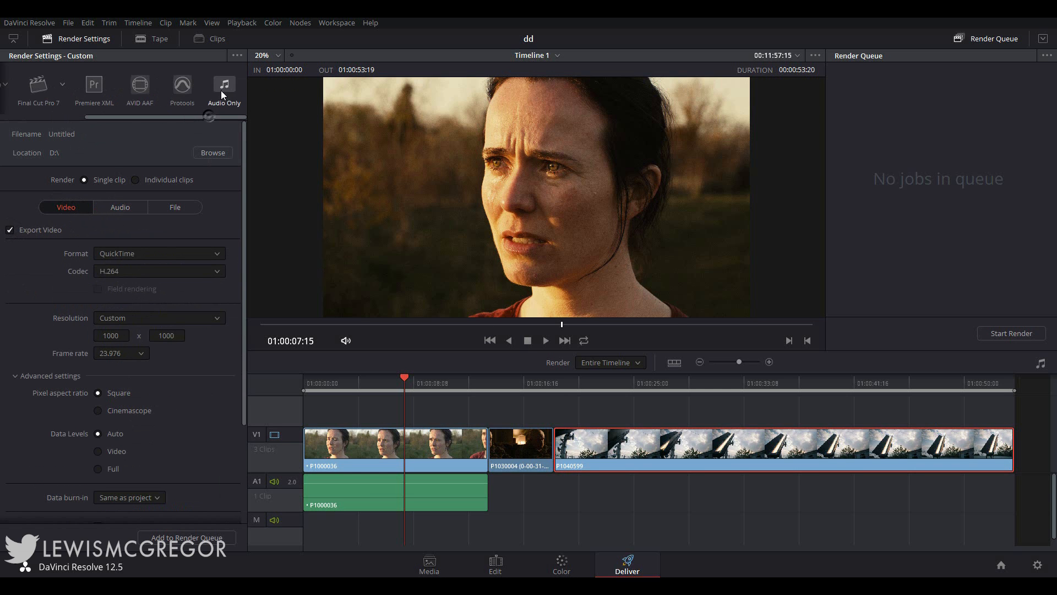
{"action": "left_click", "coordinate": [223, 86]}
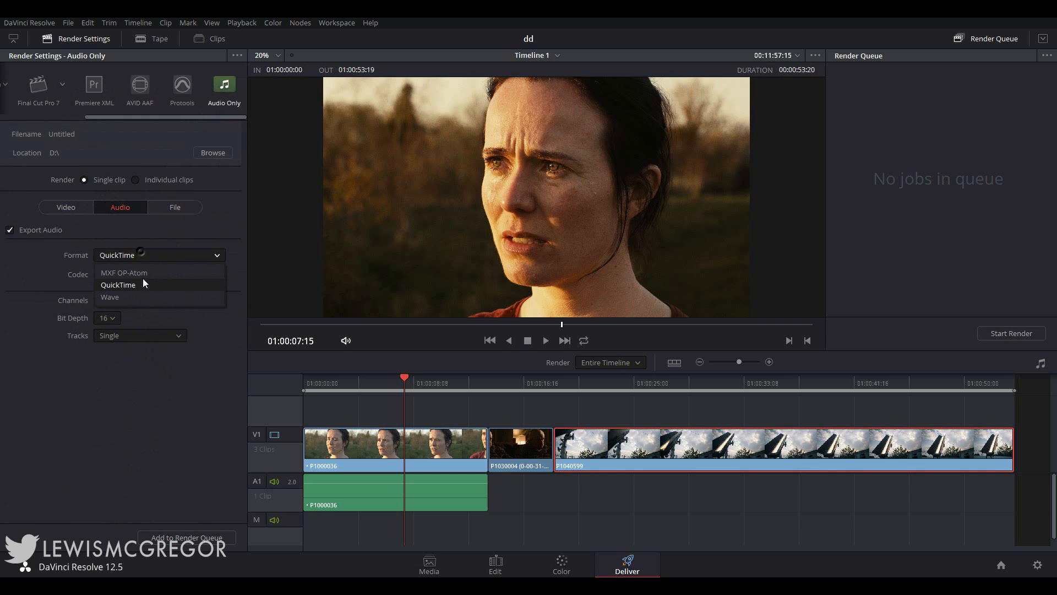
{"action": "left_click", "coordinate": [118, 284]}
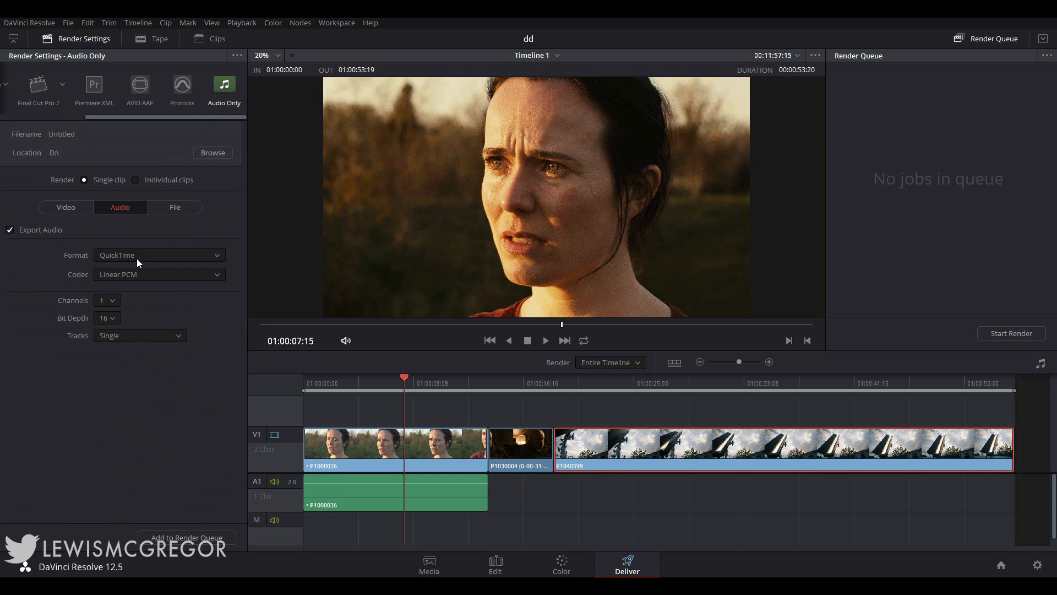
{"action": "left_click", "coordinate": [175, 207]}
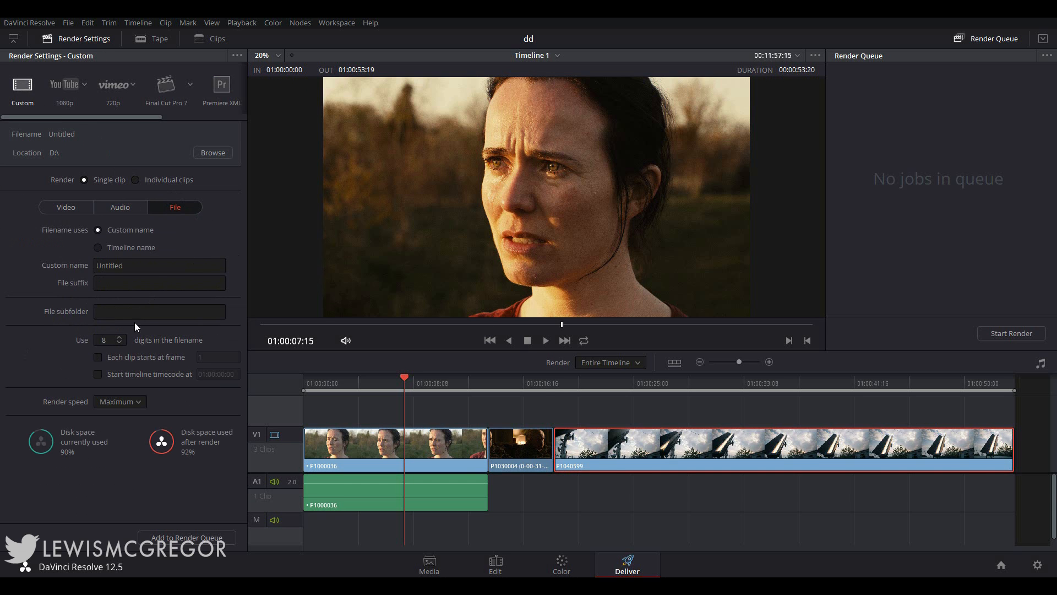
{"action": "mouse_move", "coordinate": [112, 336]}
{"action": "type", "text": "Epius"}
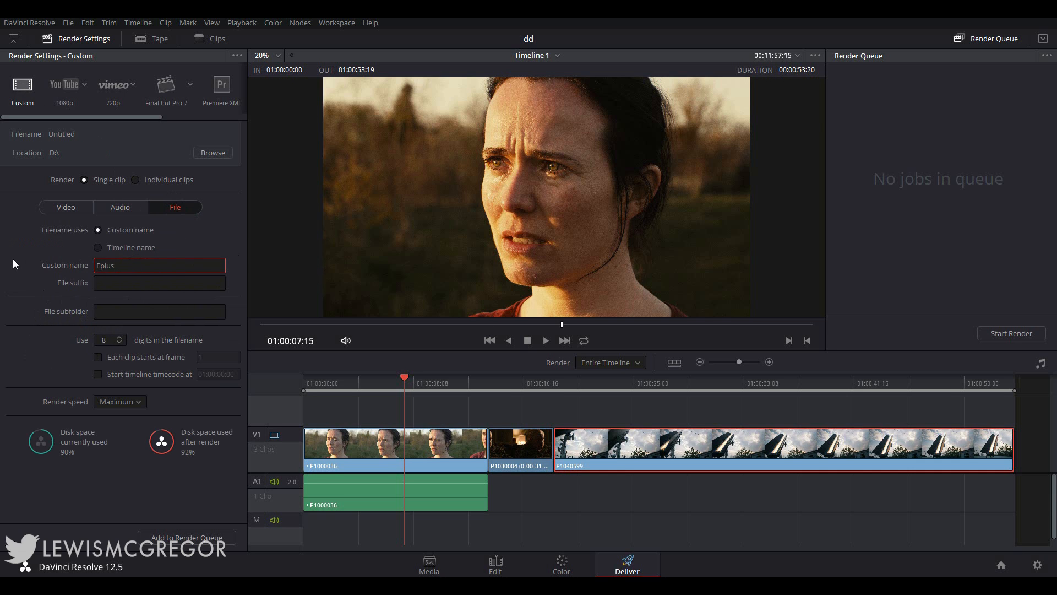
Set the custom output name to 'Episode 6' and return to the video settings
{"action": "type", "text": "Episode 6"}
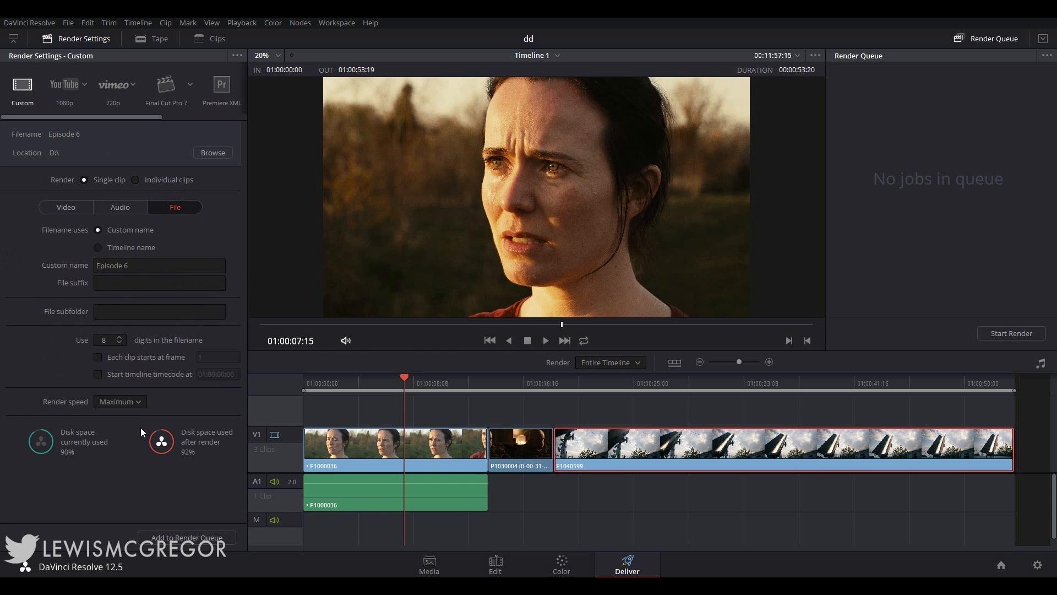
{"action": "left_click", "coordinate": [65, 207]}
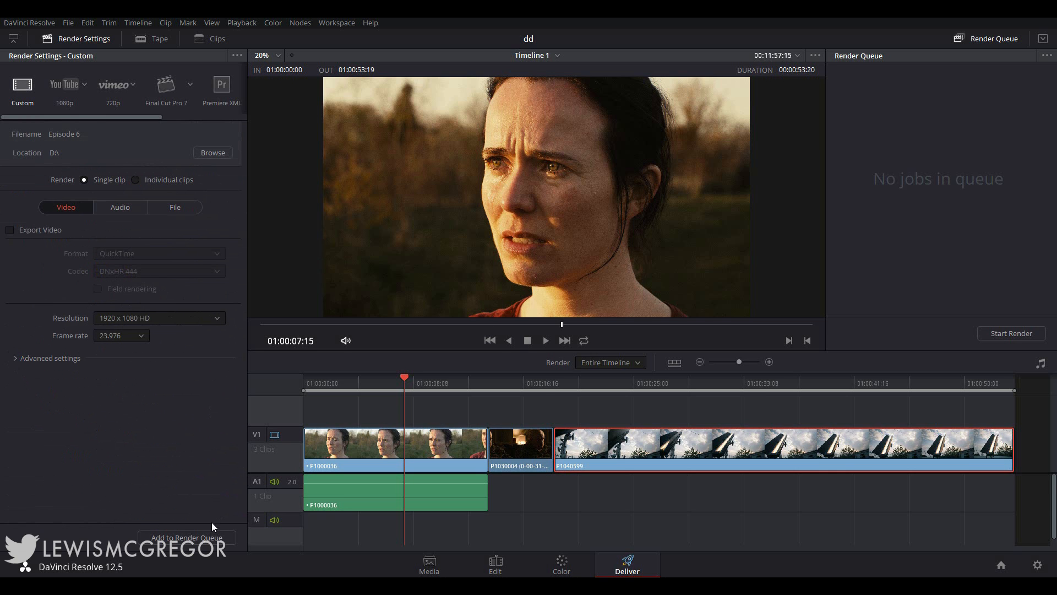
Add the render job to the queue and show its job details (1920x1080 DNxHR 444, 48000Hz)
{"action": "left_click", "coordinate": [187, 538]}
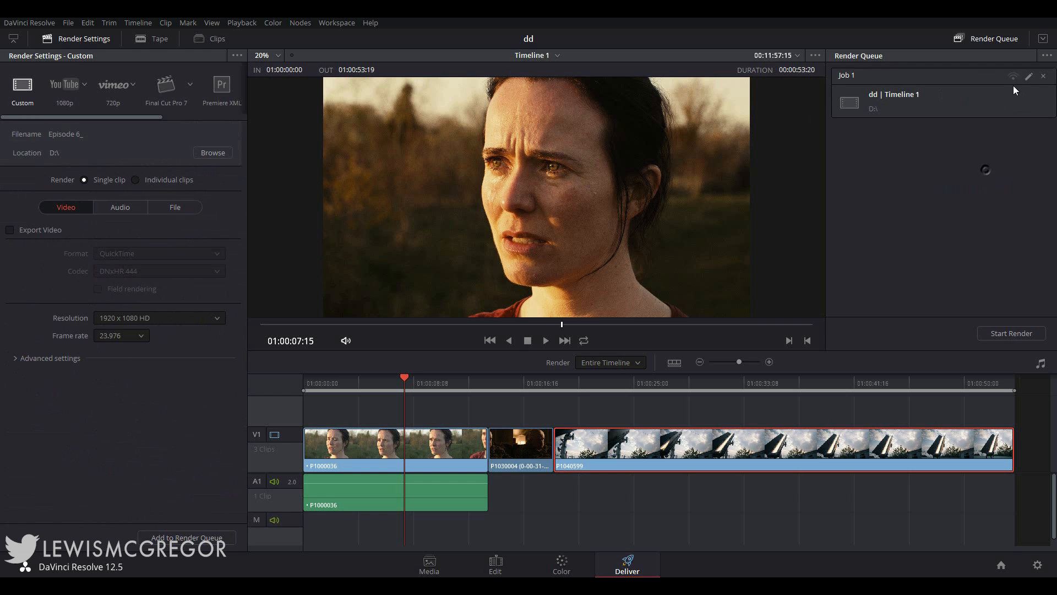
{"action": "left_click", "coordinate": [1028, 76]}
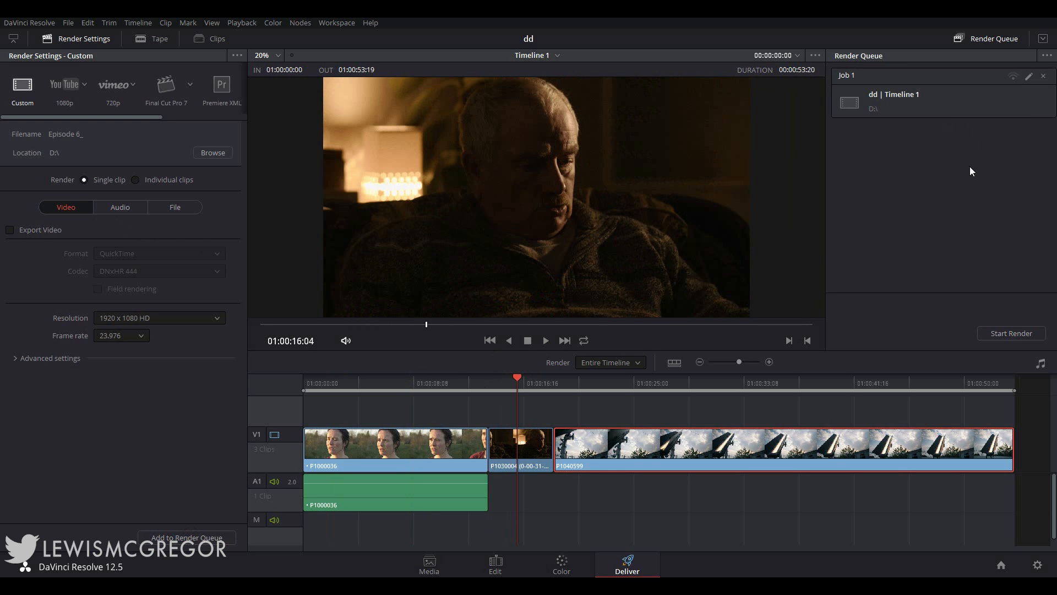
{"action": "left_click", "coordinate": [1047, 56]}
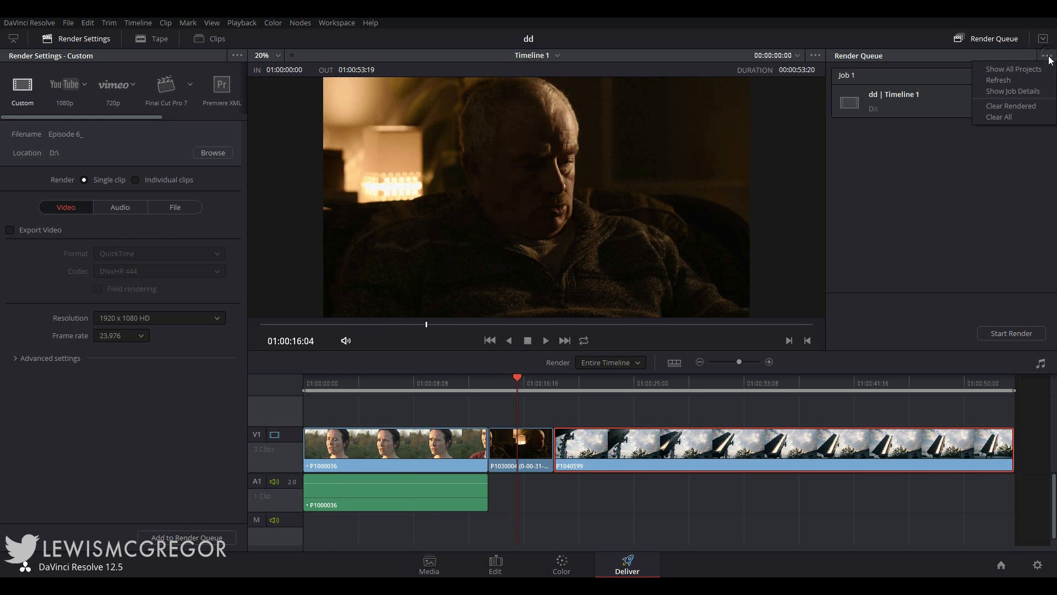
{"action": "left_click", "coordinate": [1012, 90]}
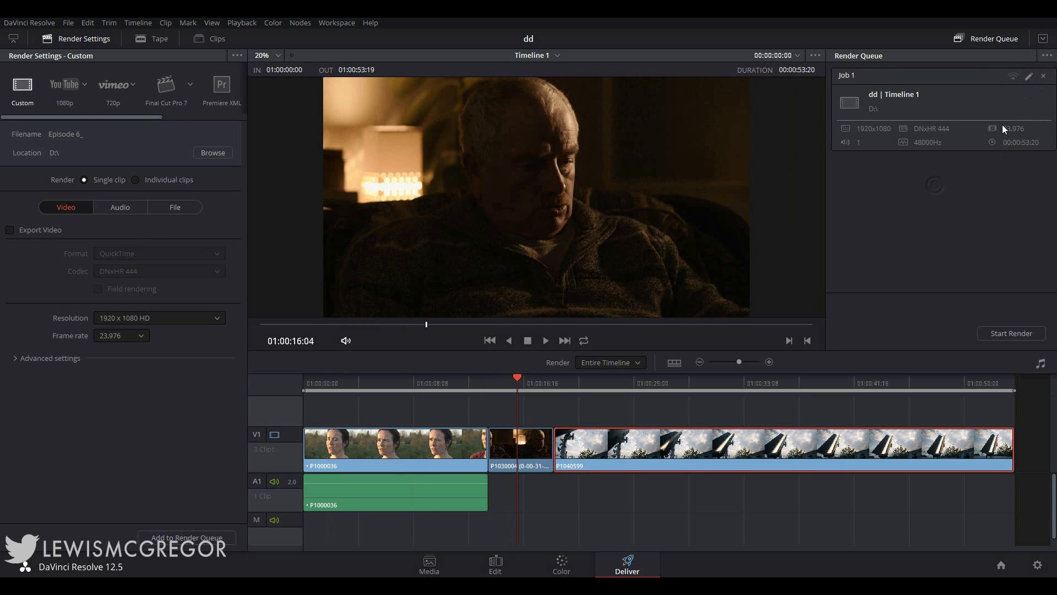
{"action": "mouse_move", "coordinate": [253, 69]}
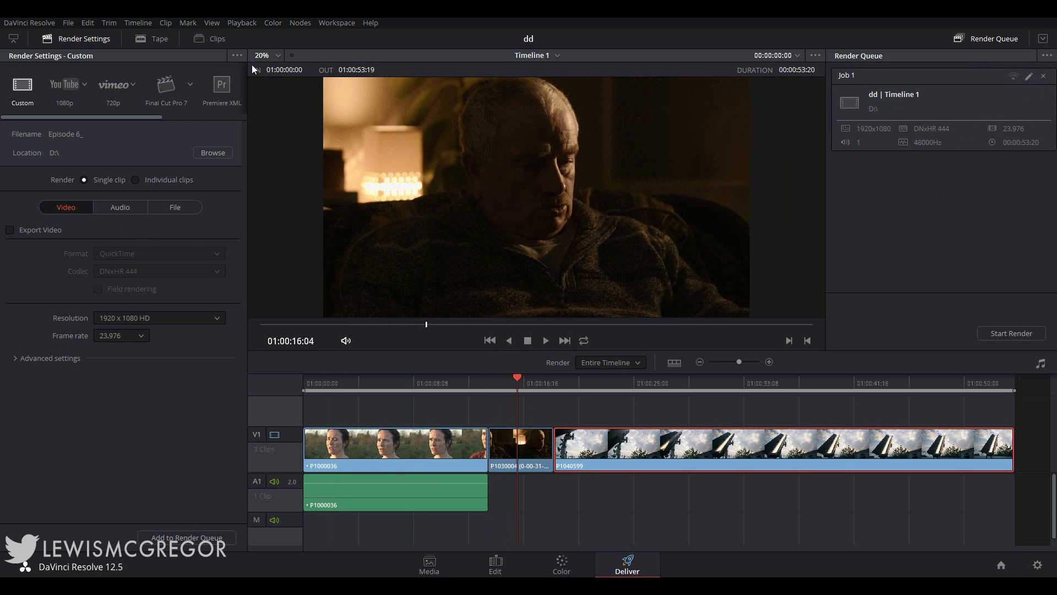
Save the current render settings as a new preset named 'Tutoril'
{"action": "left_click", "coordinate": [237, 55]}
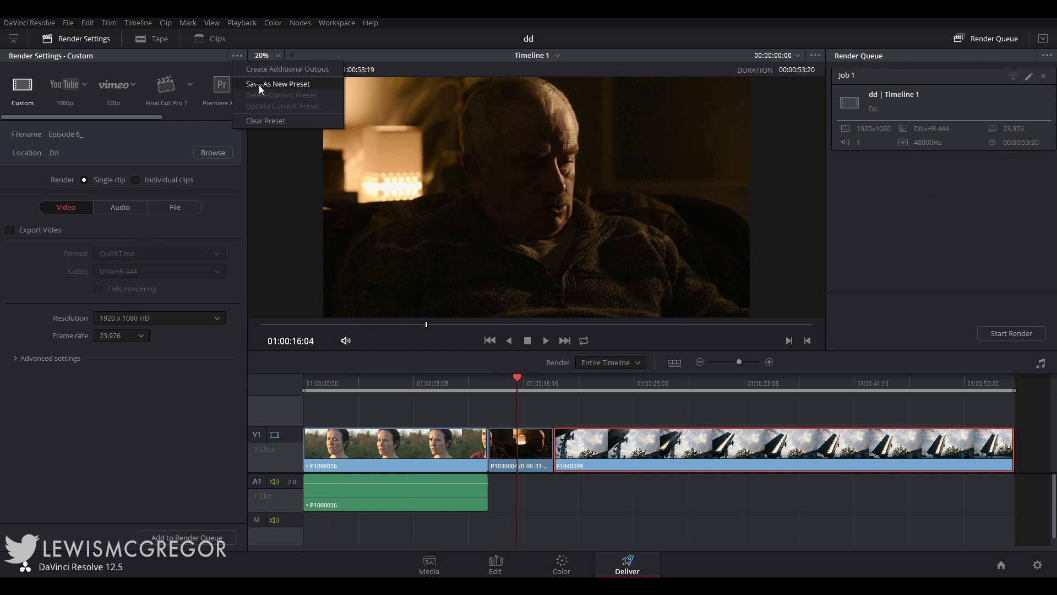
{"action": "left_click", "coordinate": [277, 84]}
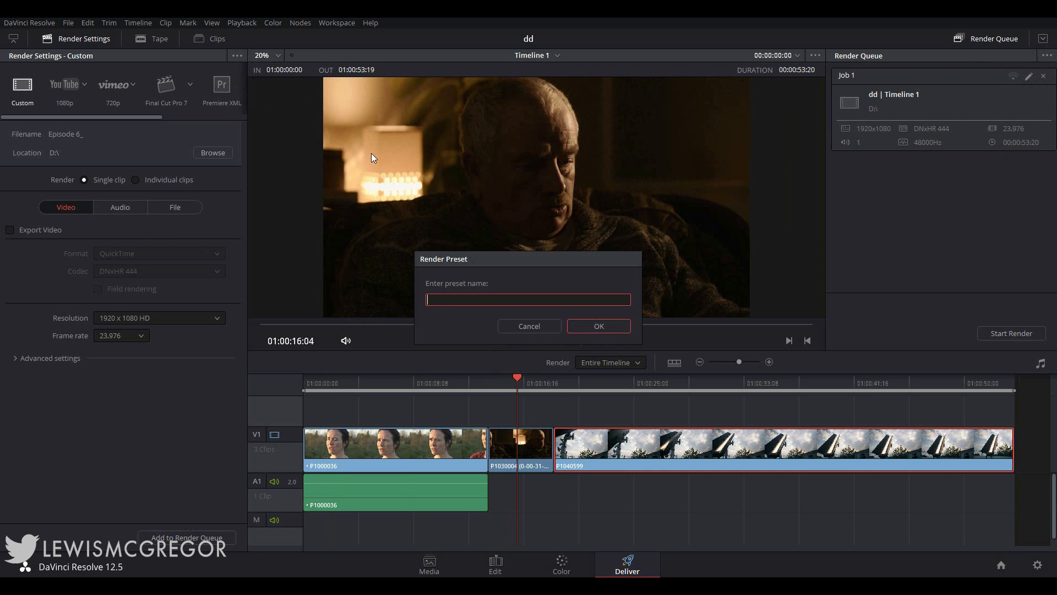
{"action": "type", "text": "Tutoril"}
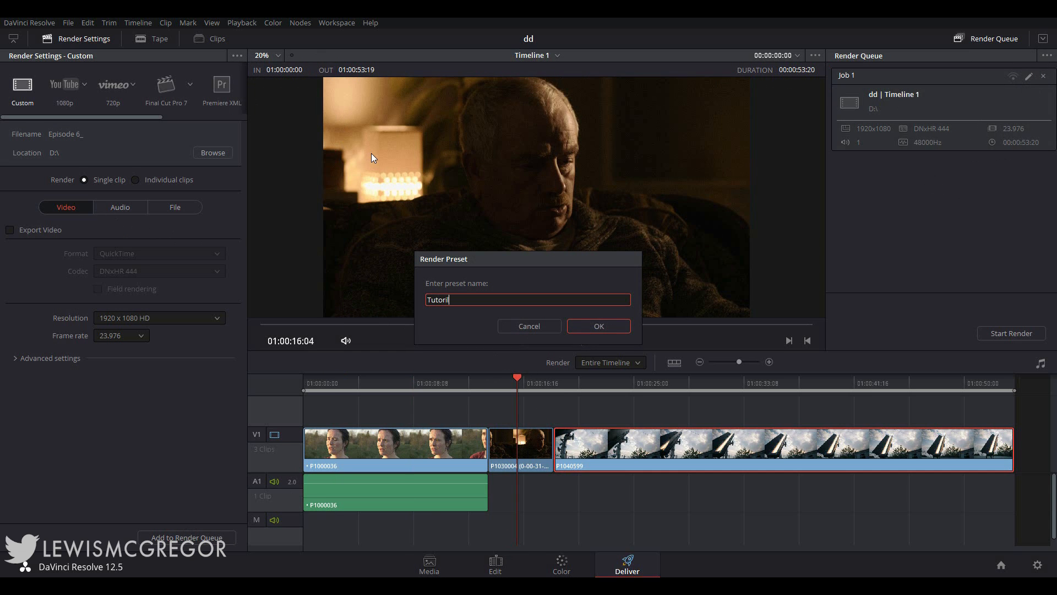
{"action": "left_click", "coordinate": [597, 326]}
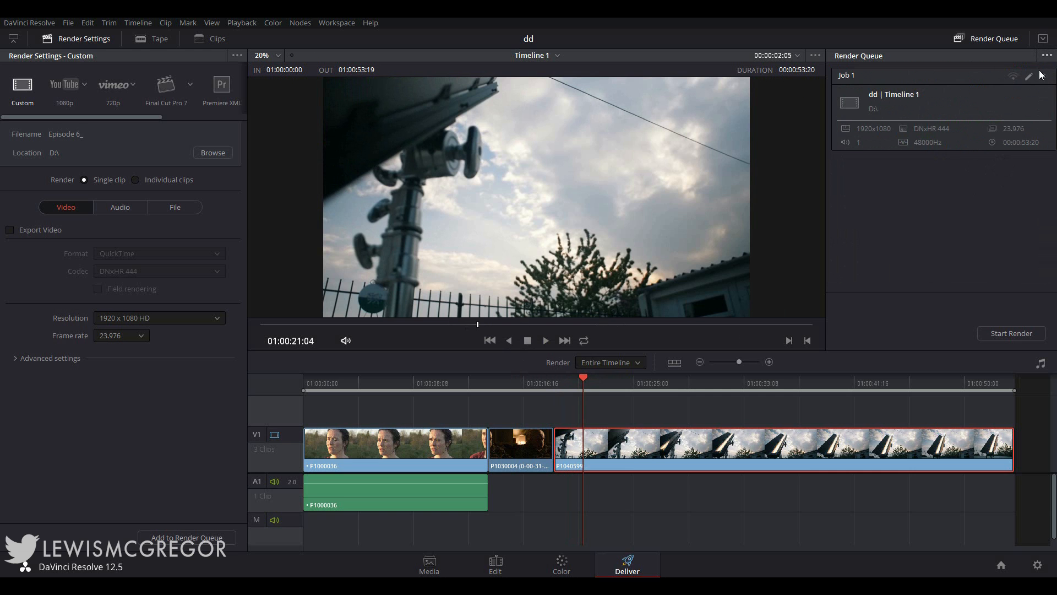
Start rendering the queued job, overwriting the existing file, then stop the render partway
{"action": "left_click", "coordinate": [1011, 332]}
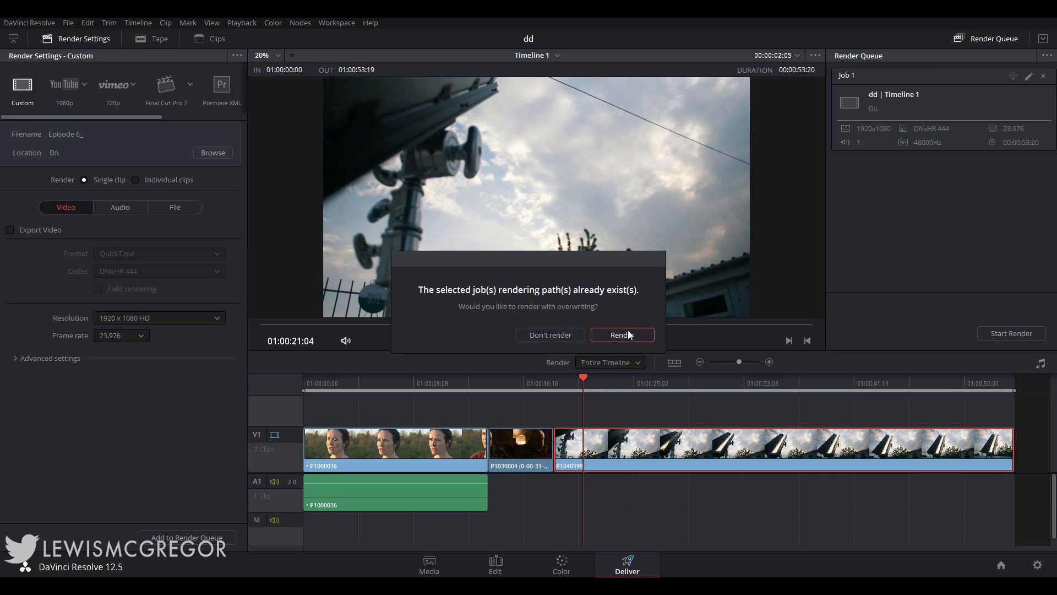
{"action": "left_click", "coordinate": [620, 335]}
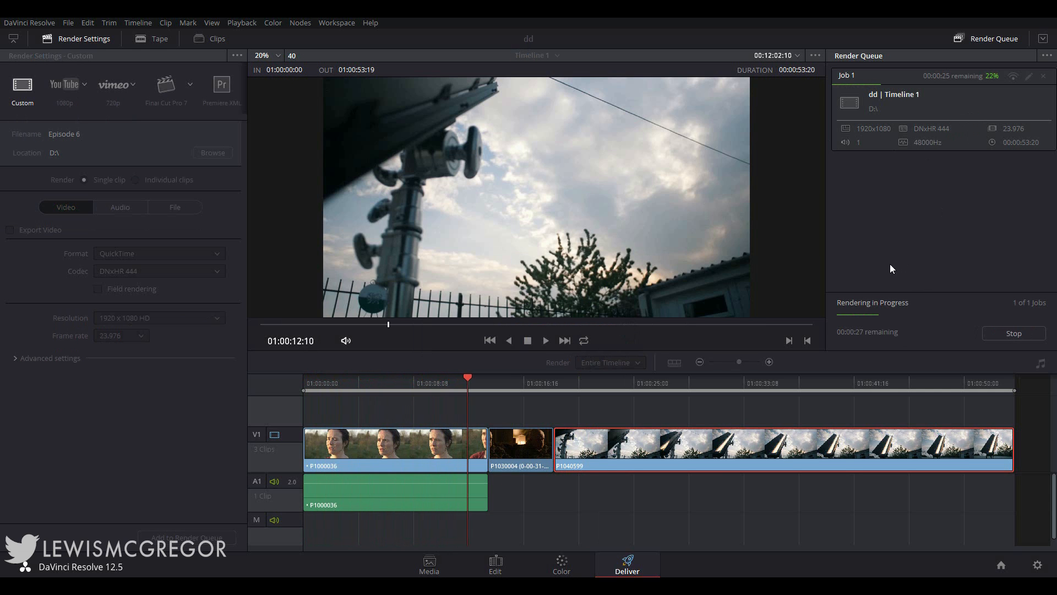
{"action": "left_click", "coordinate": [1013, 333]}
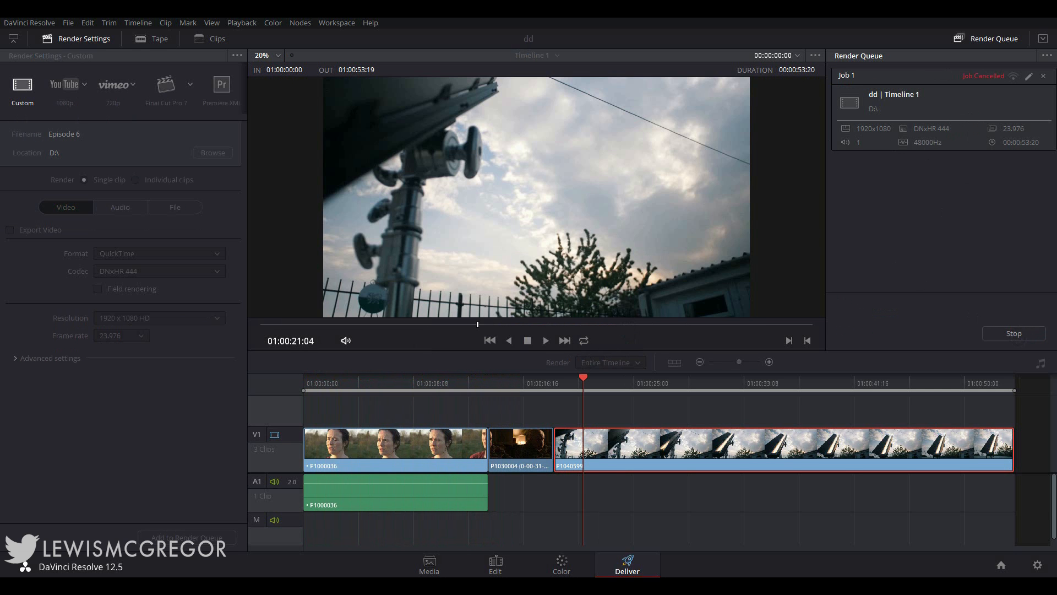